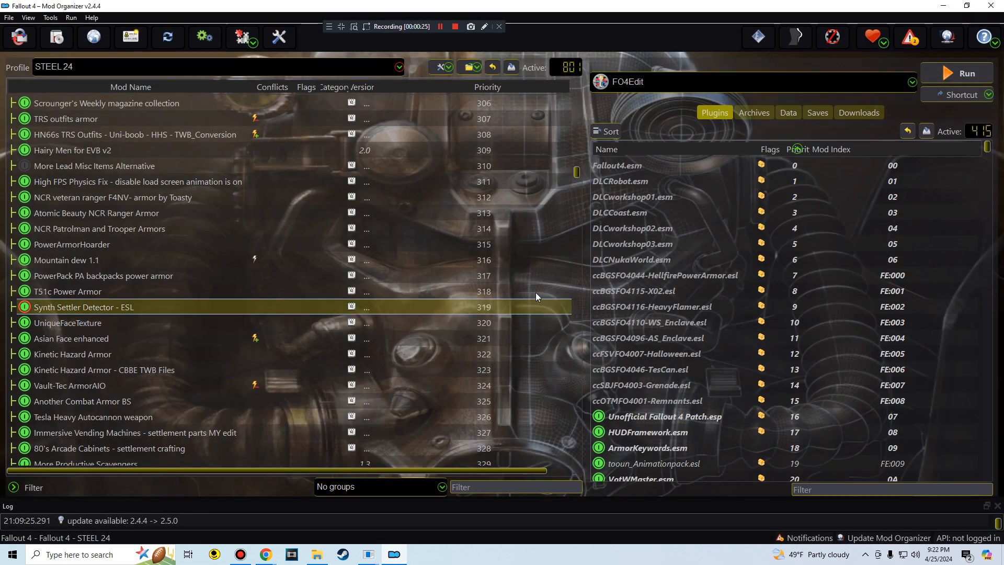
Launch the modded game and dismiss the F4SE version warning
click(966, 72)
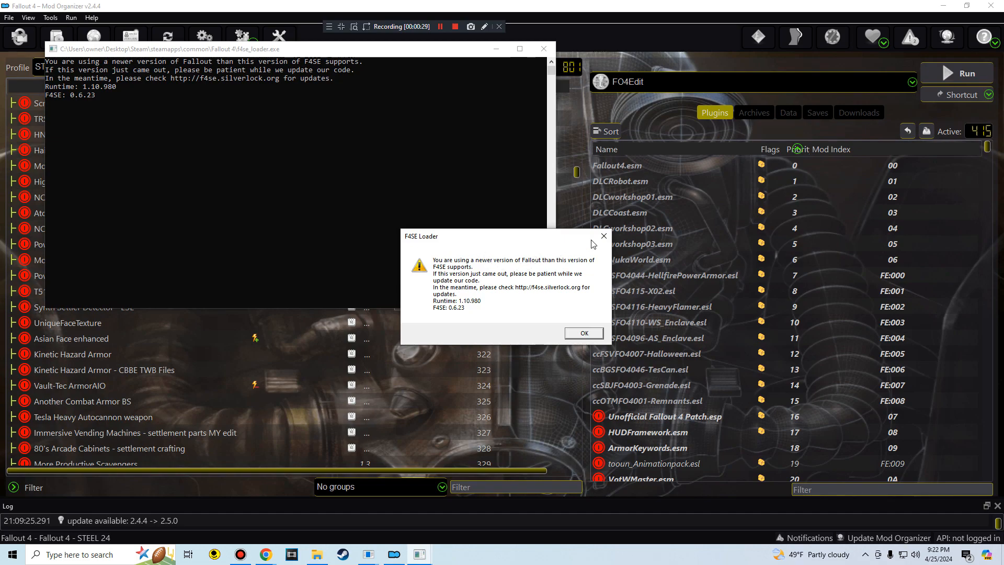
click(582, 333)
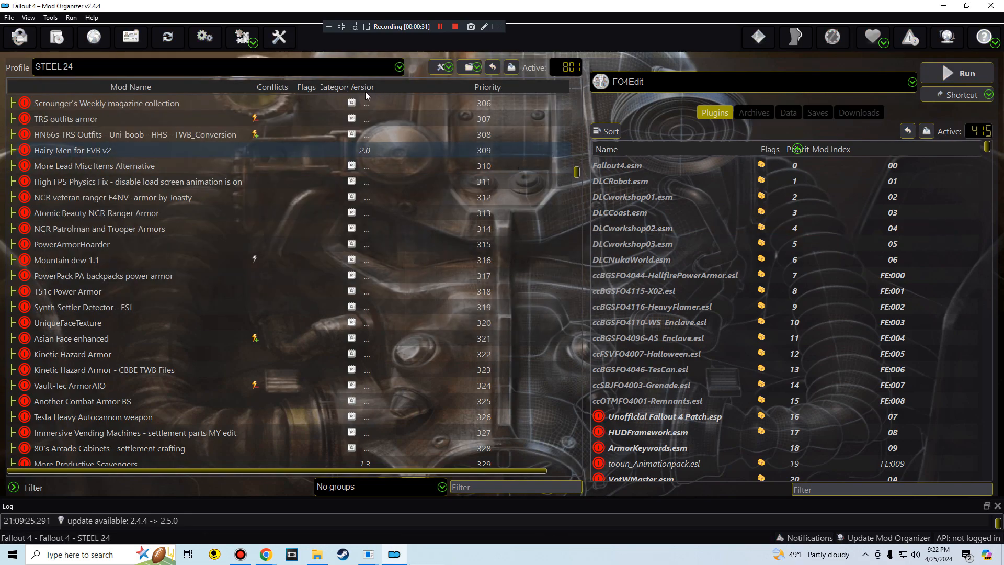
click(93, 417)
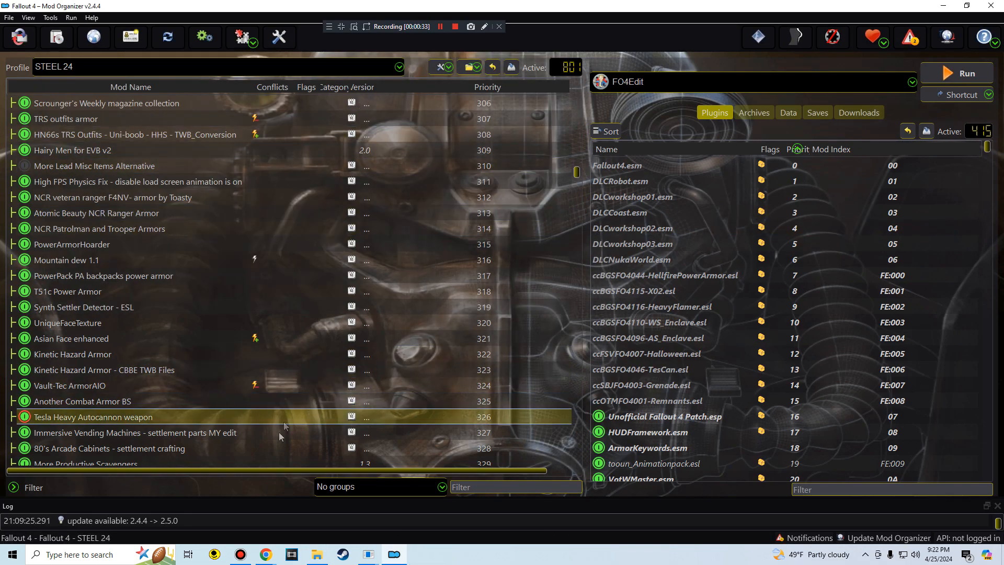
Check the Reddit guide, then show Steam's console downloading depot 377161
click(265, 554)
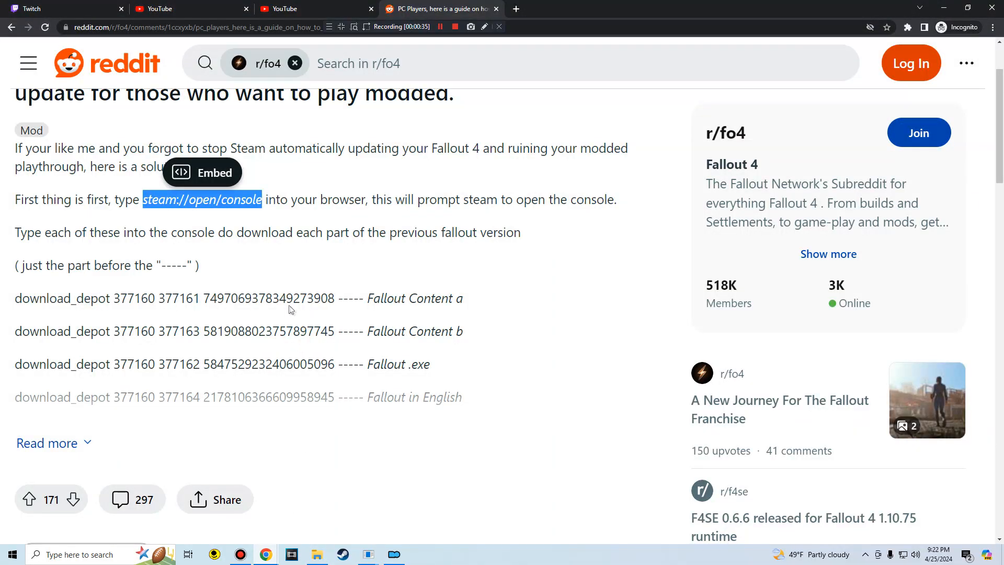
scroll(up, 3)
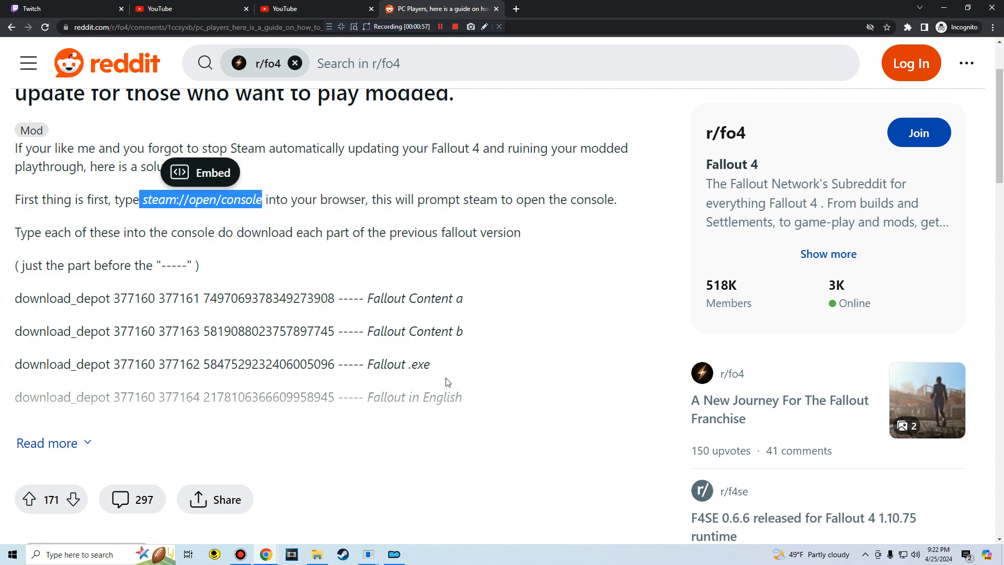
click(316, 554)
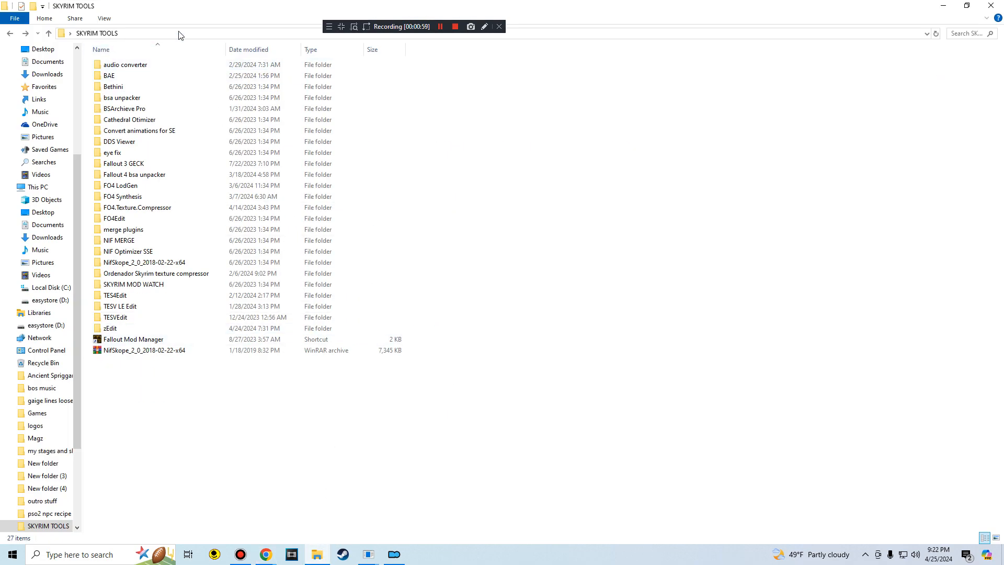
right_click(128, 32)
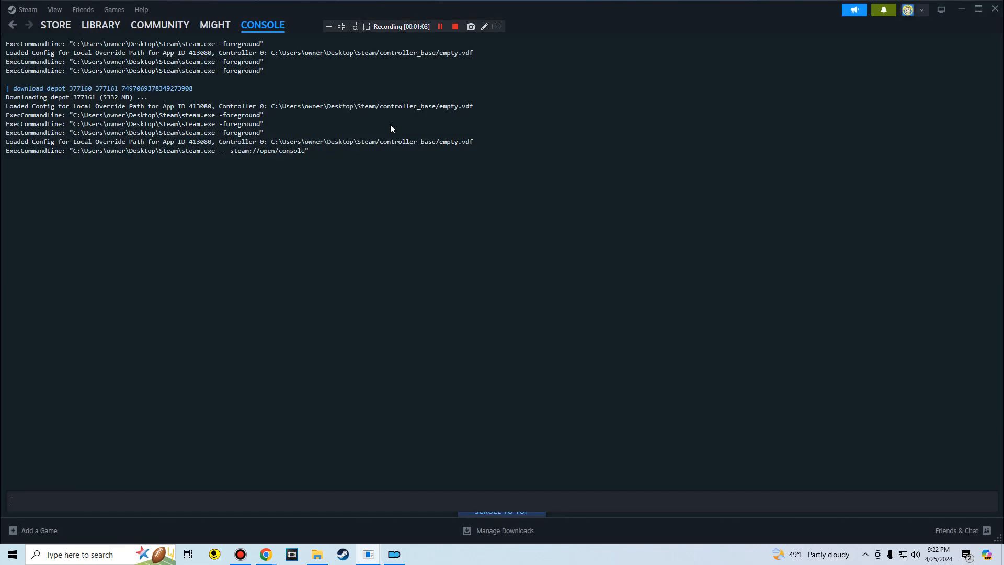
mouse_move(221, 86)
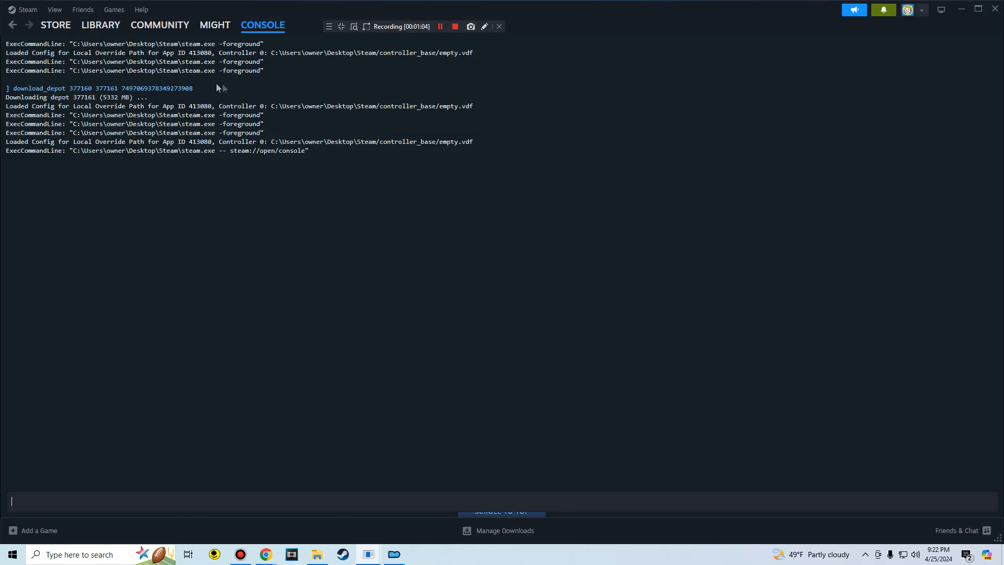
mouse_move(266, 472)
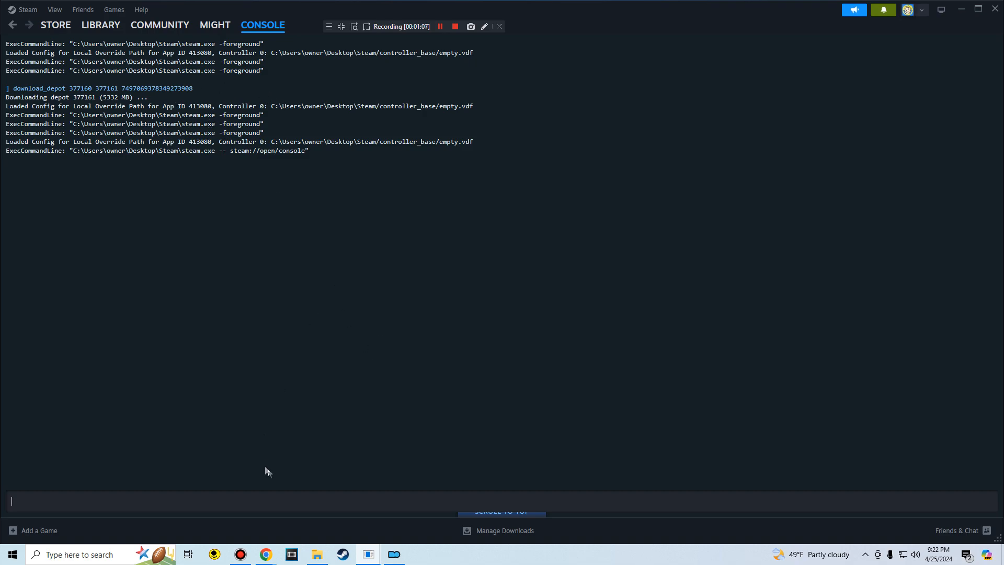
click(265, 554)
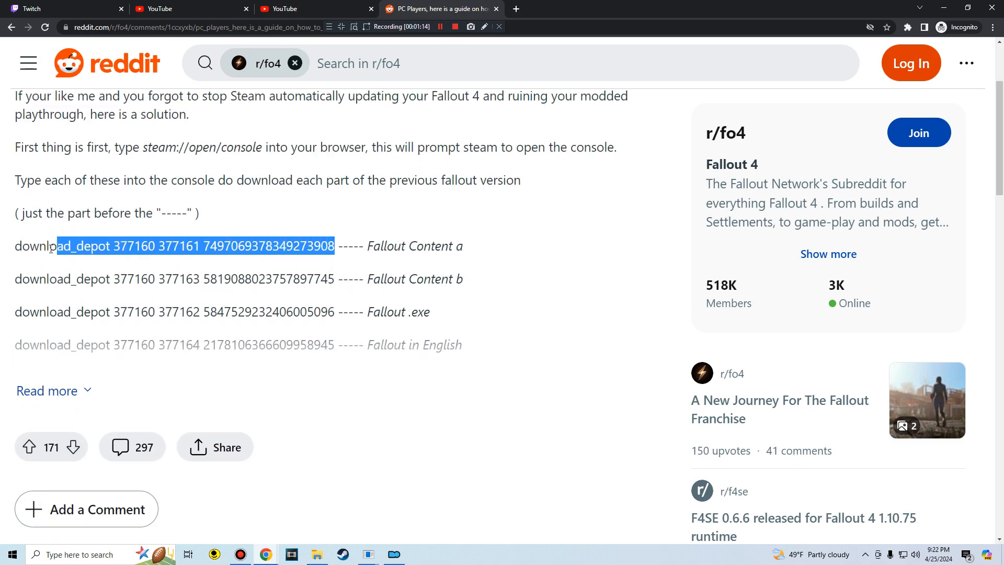
Copy the first download_depot command from the Reddit guide and return to Steam
click(9, 250)
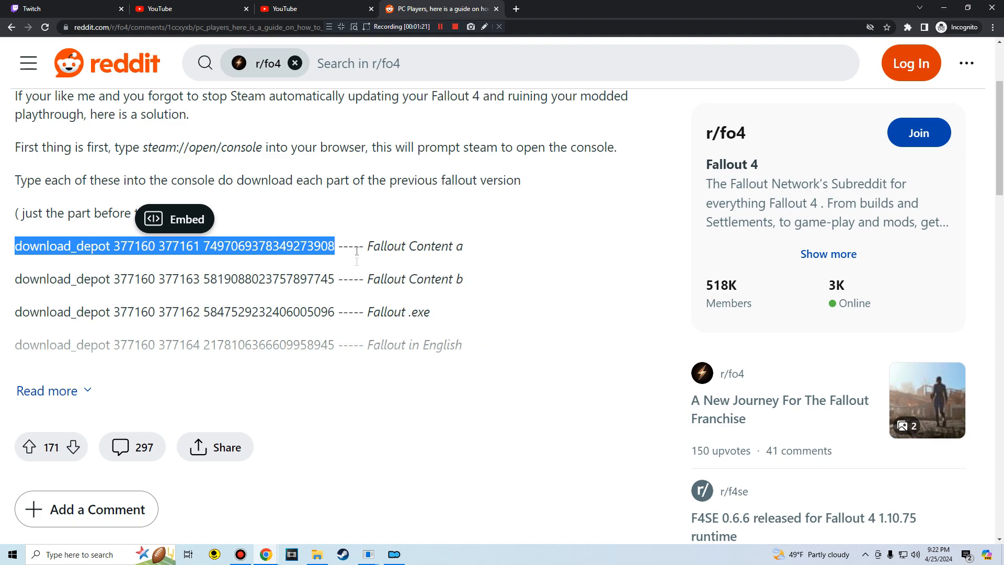
click(367, 554)
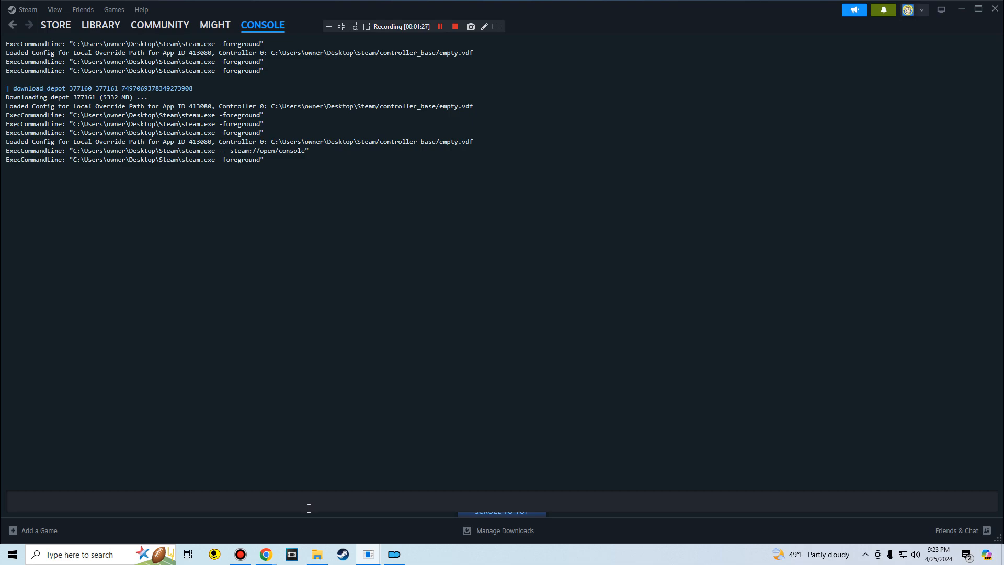
click(308, 502)
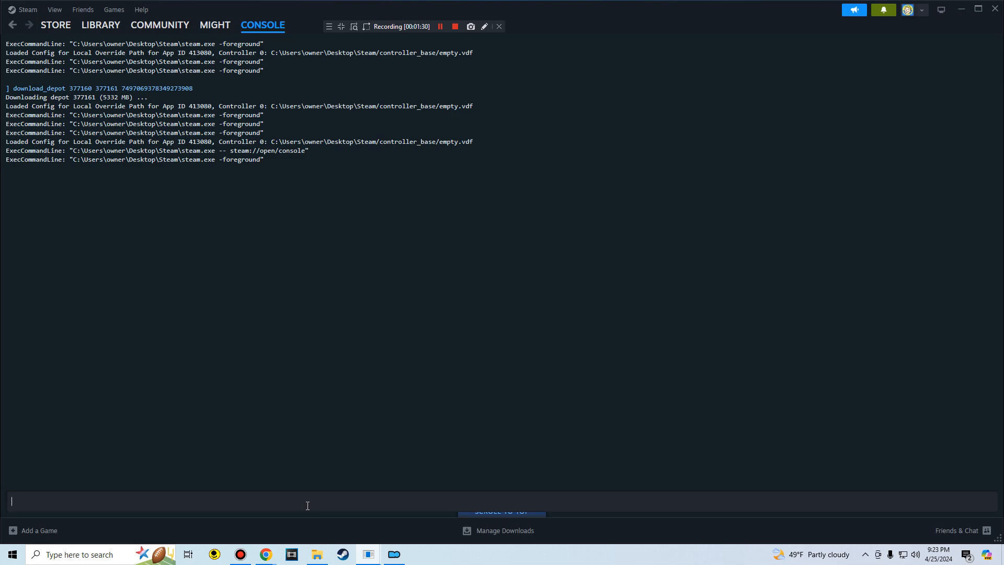
text(download_depot 377160 377161 7497069378349273908)
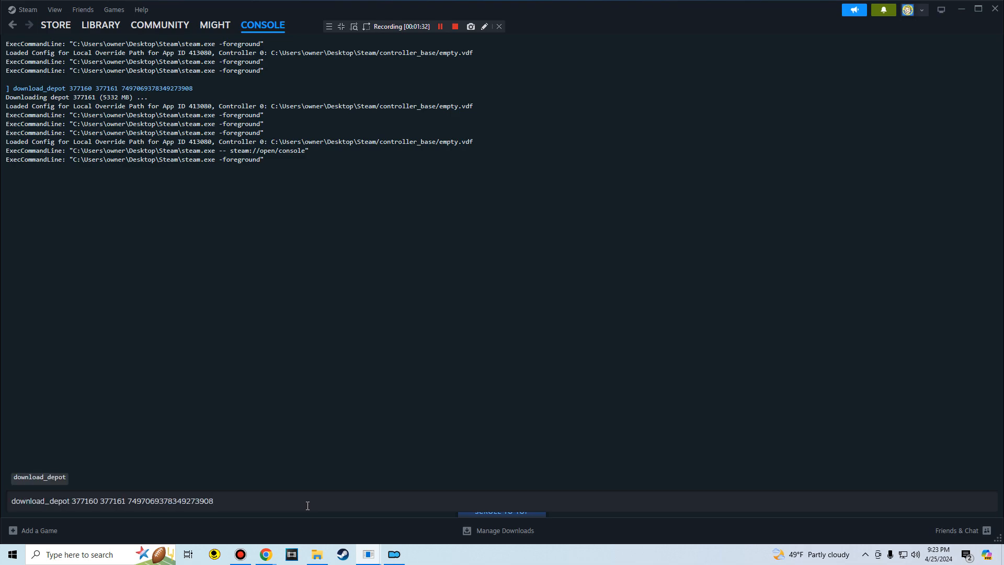
key(Return)
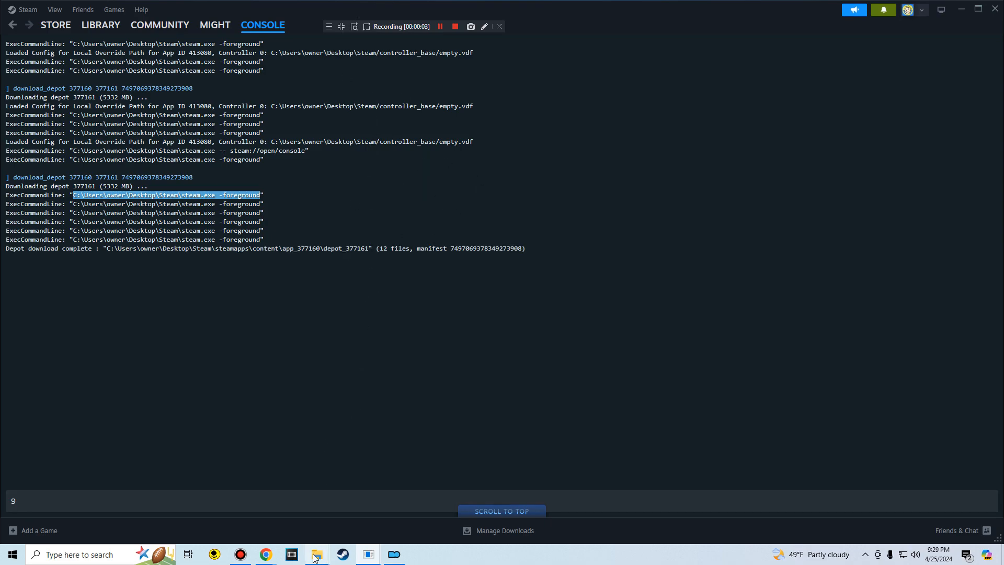
Copy the Data folder from steamapps\content\app_377160\depot_377161
click(317, 555)
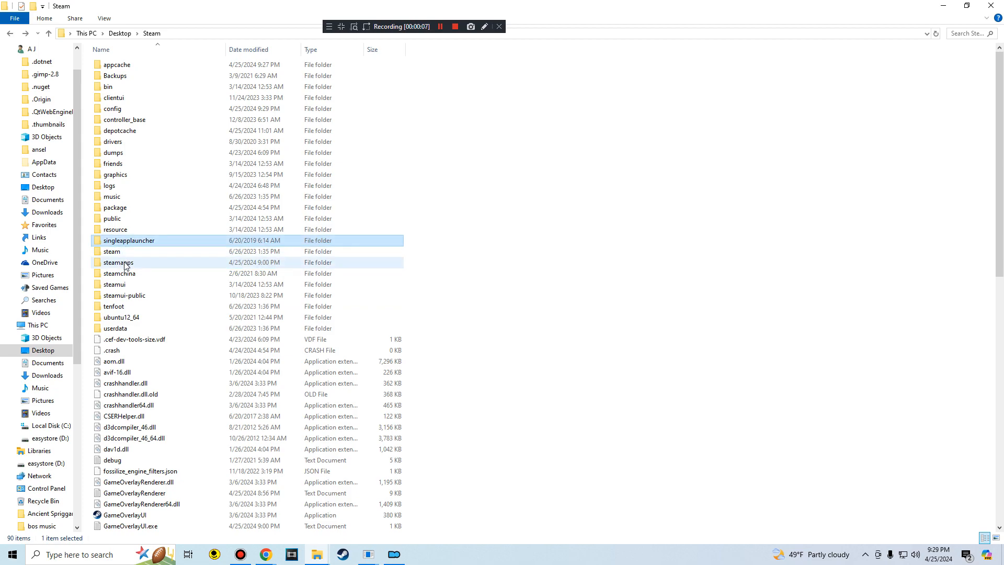
double_click(119, 262)
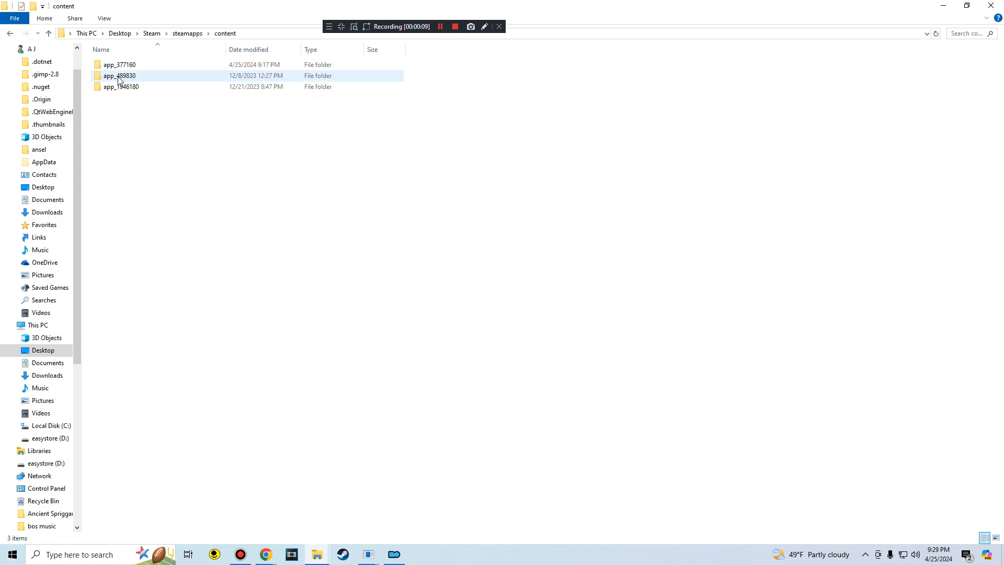
mouse_move(119, 64)
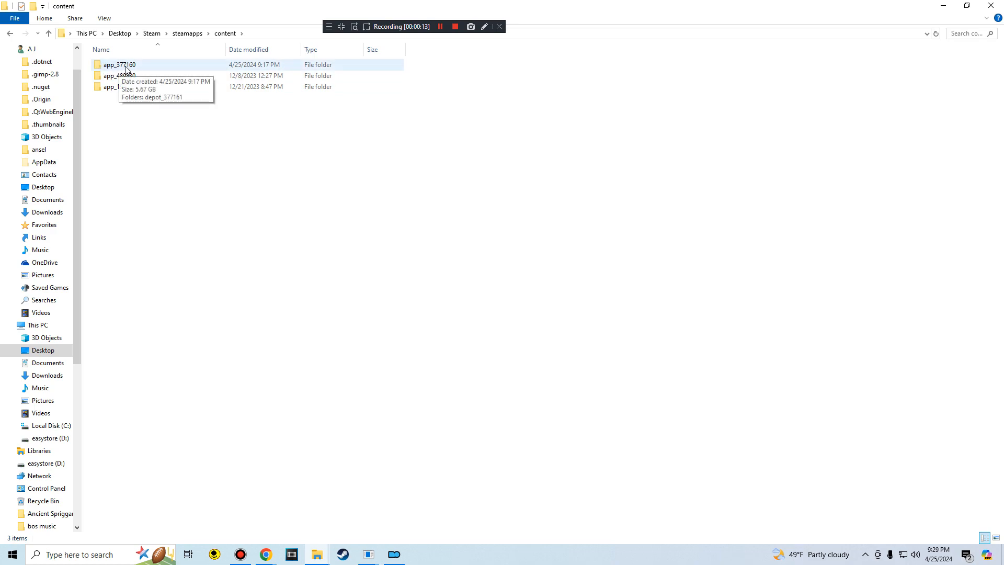
double_click(119, 64)
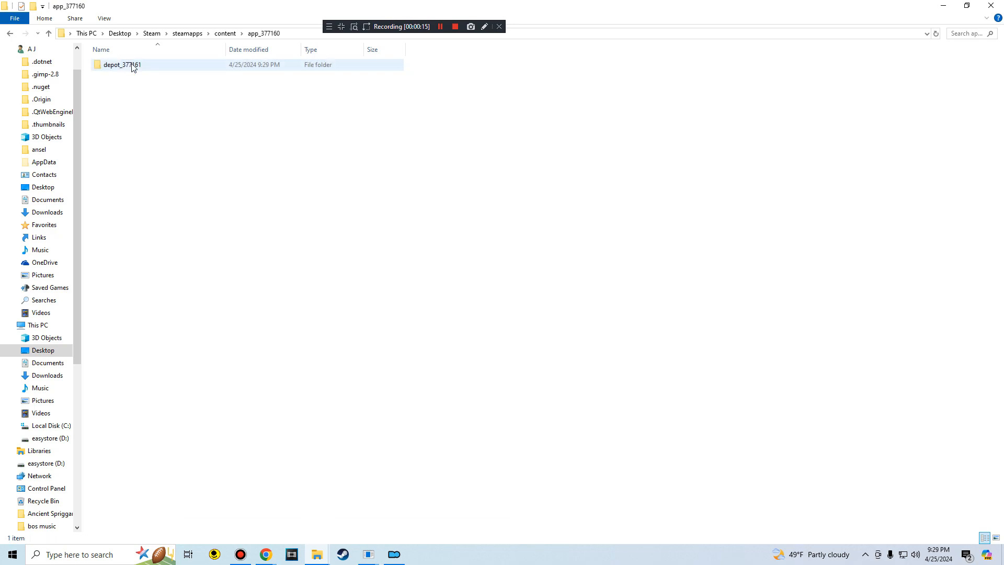
double_click(122, 64)
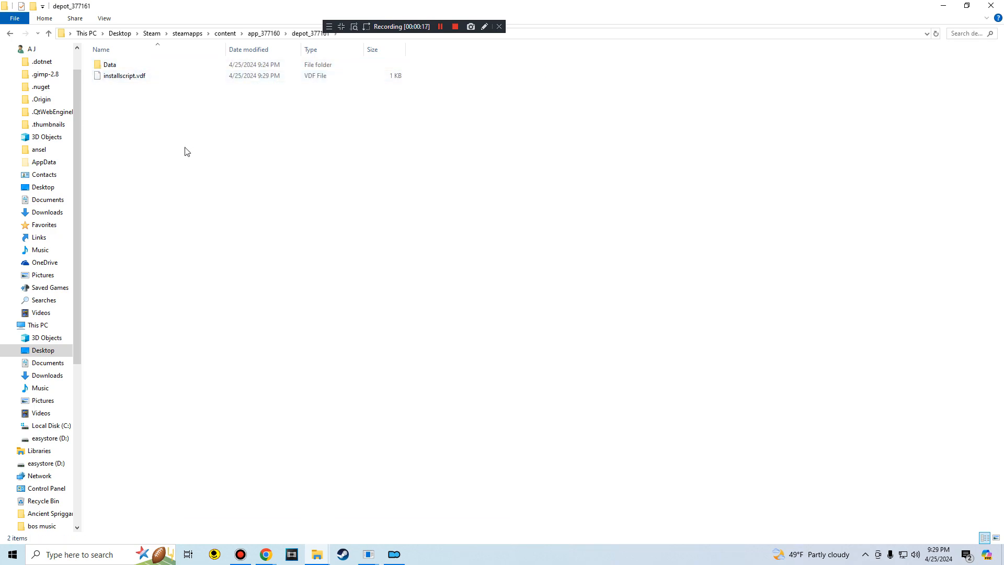
mouse_move(109, 64)
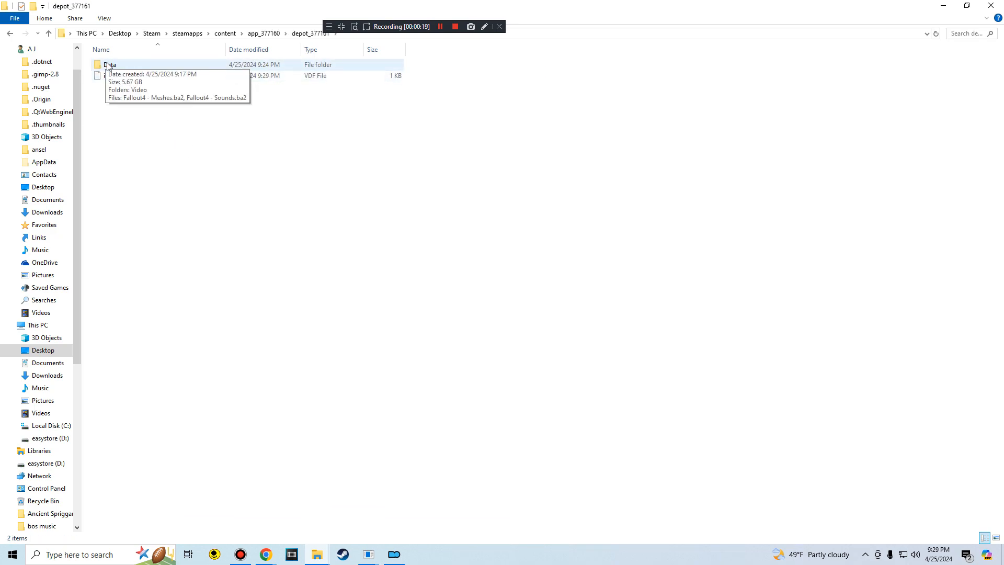
right_click(110, 63)
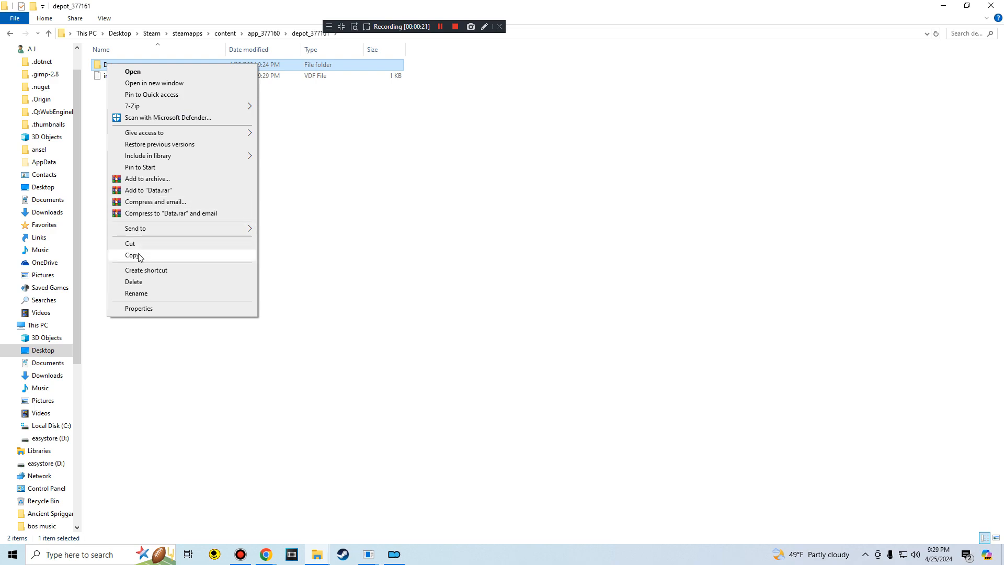
click(134, 255)
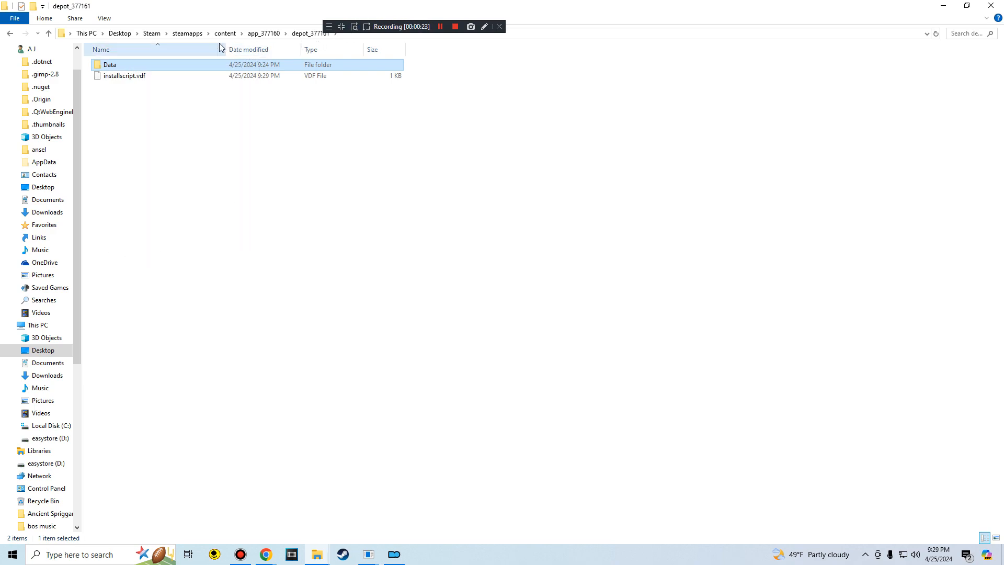
Navigate back up to the steamapps\common games folder
click(188, 32)
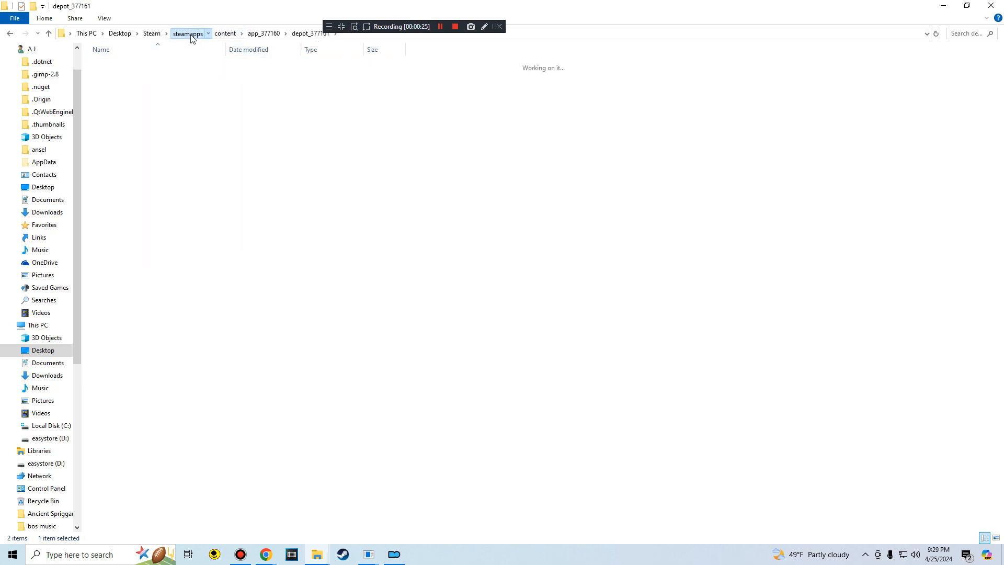
click(188, 33)
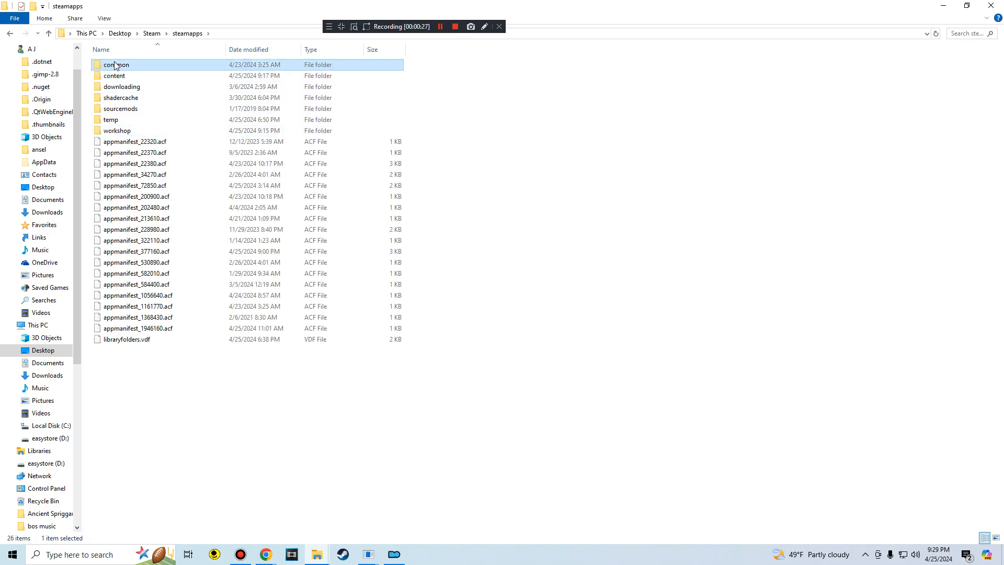
double_click(115, 63)
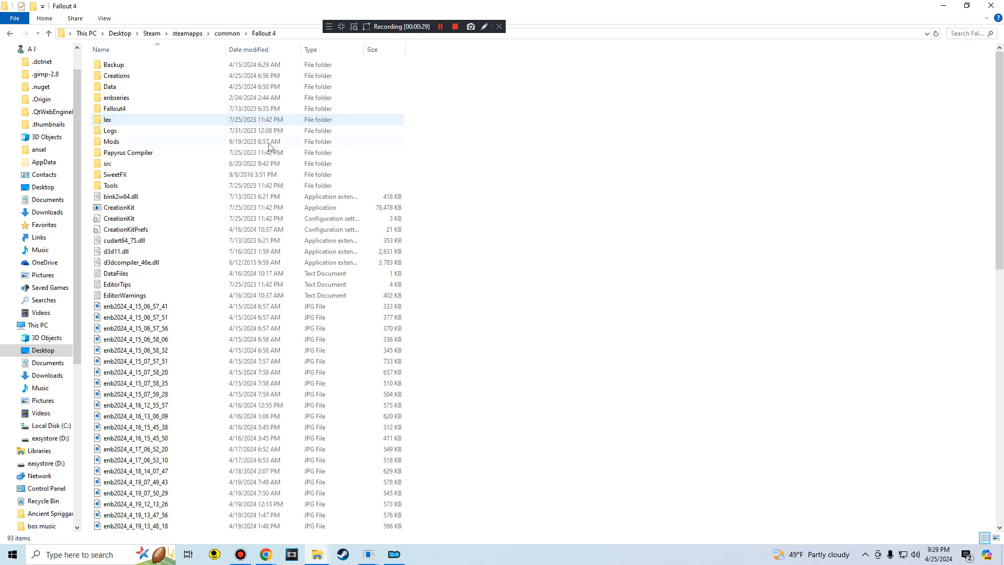
Paste the Data folder into Fallout 4, retrying past the in-use STRENGTH.bk2 file
right_click(485, 151)
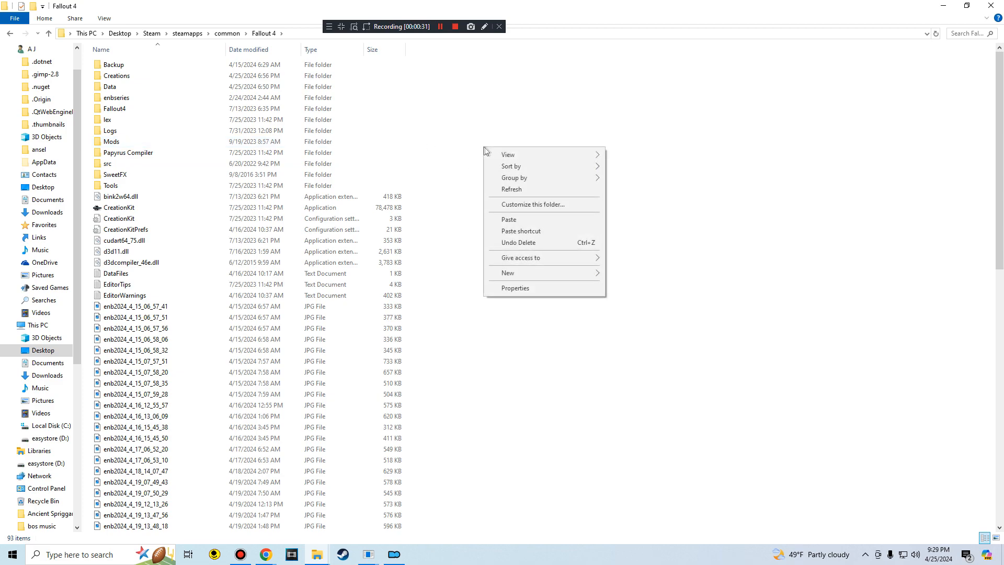
click(509, 219)
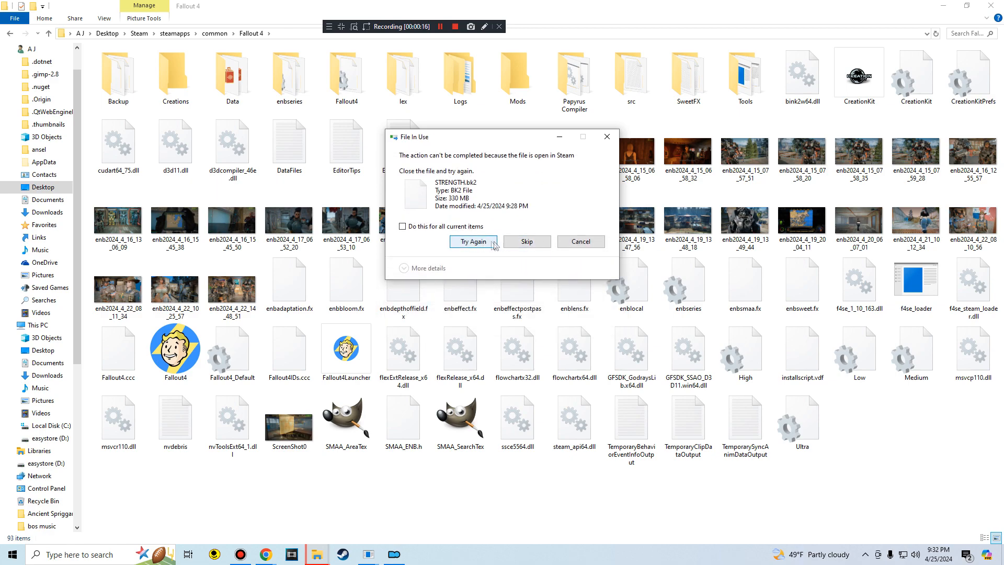
click(471, 242)
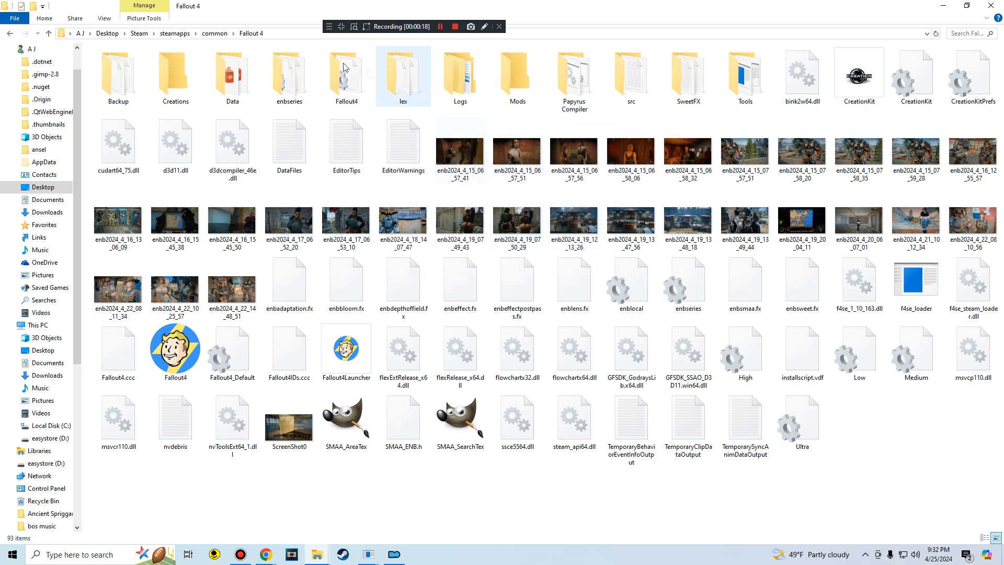
click(232, 75)
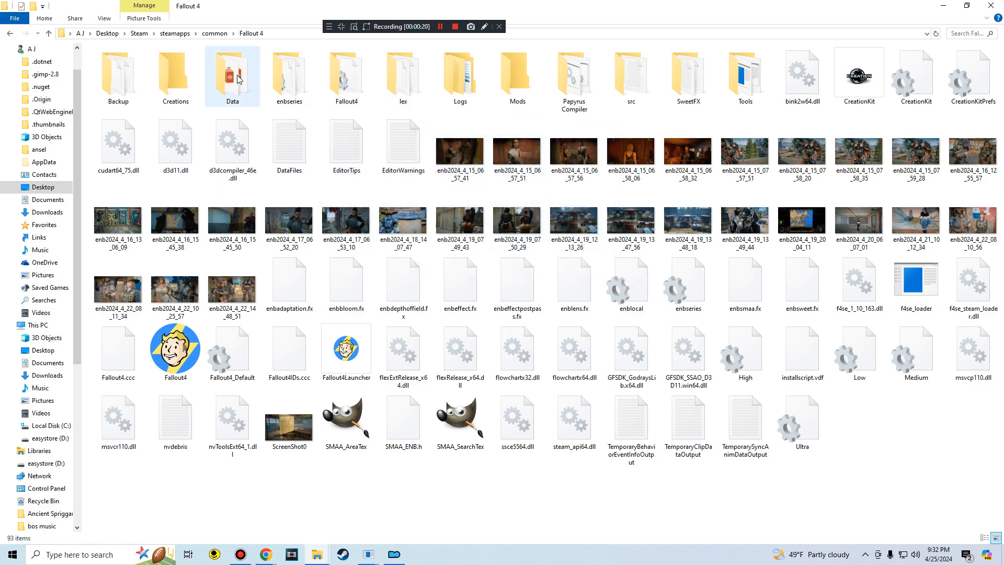
click(402, 282)
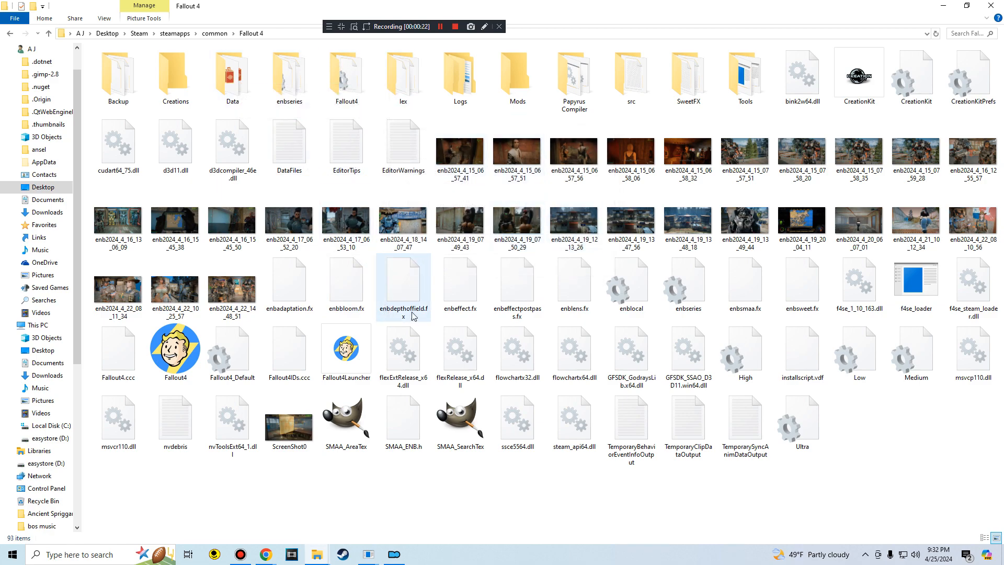
mouse_move(265, 554)
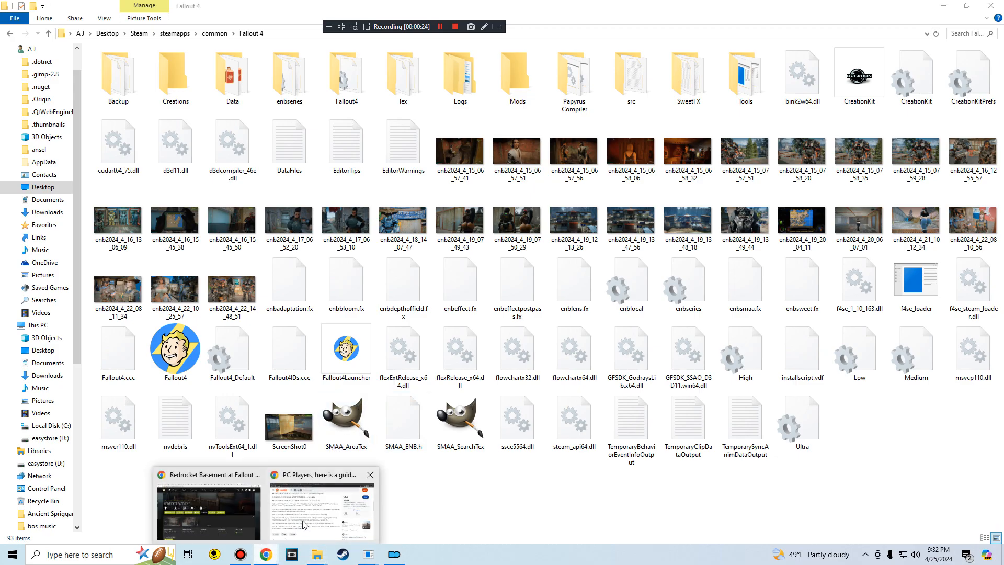
Copy the Fallout Content b download_depot command for depot 377163 and return to Steam
click(320, 509)
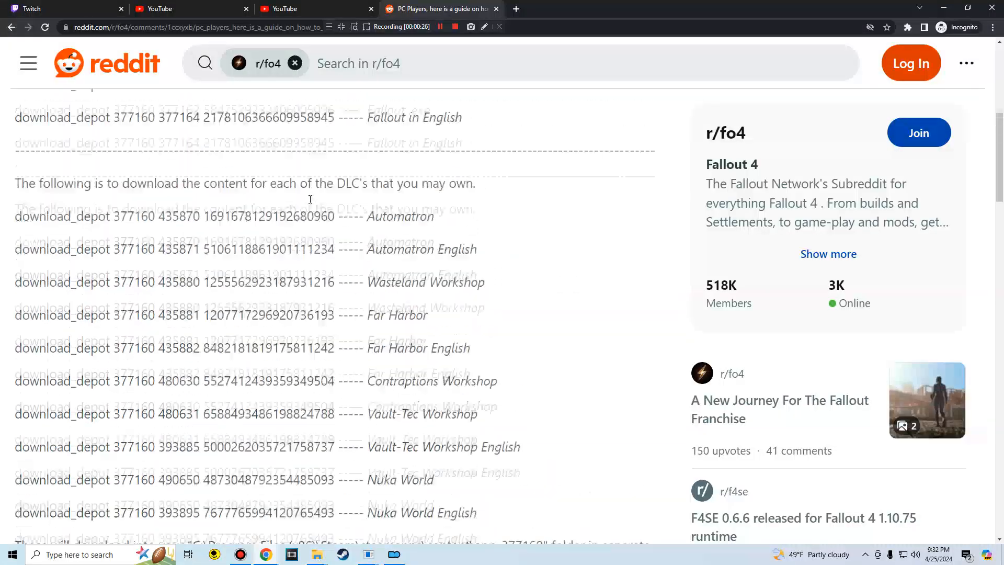
scroll(up, 3)
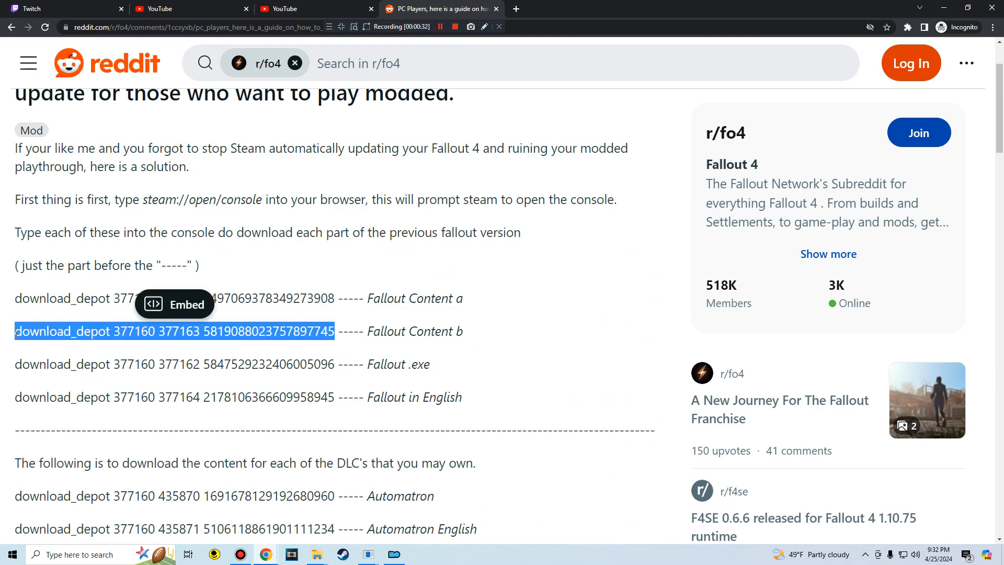
mouse_move(256, 424)
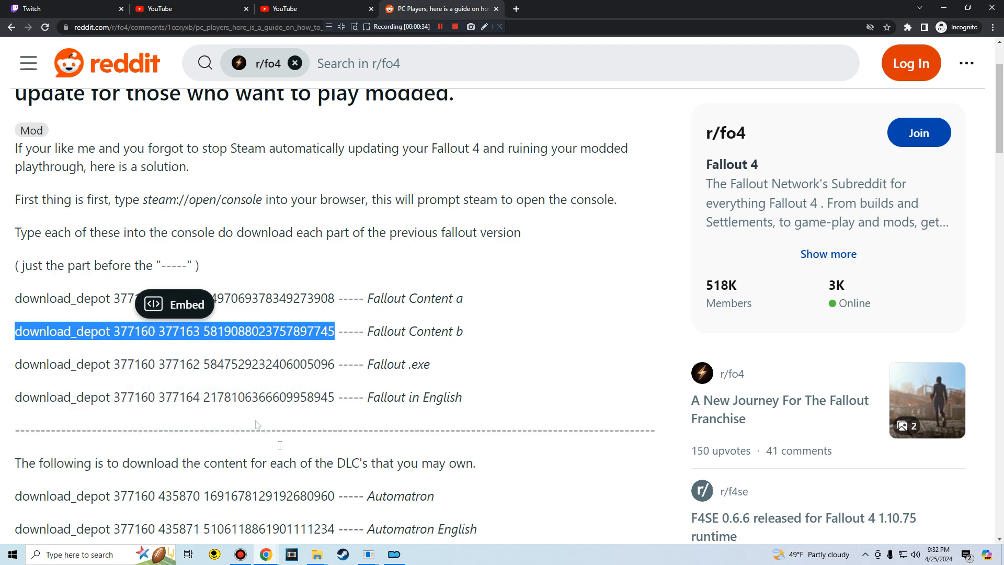
click(367, 555)
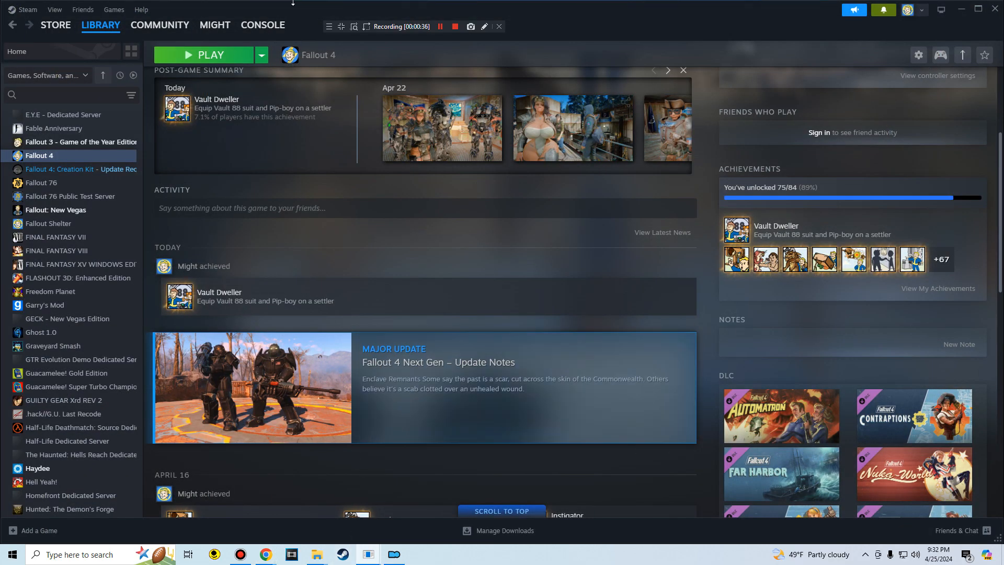
Switch to Steam's console to download the remaining old depots
click(262, 26)
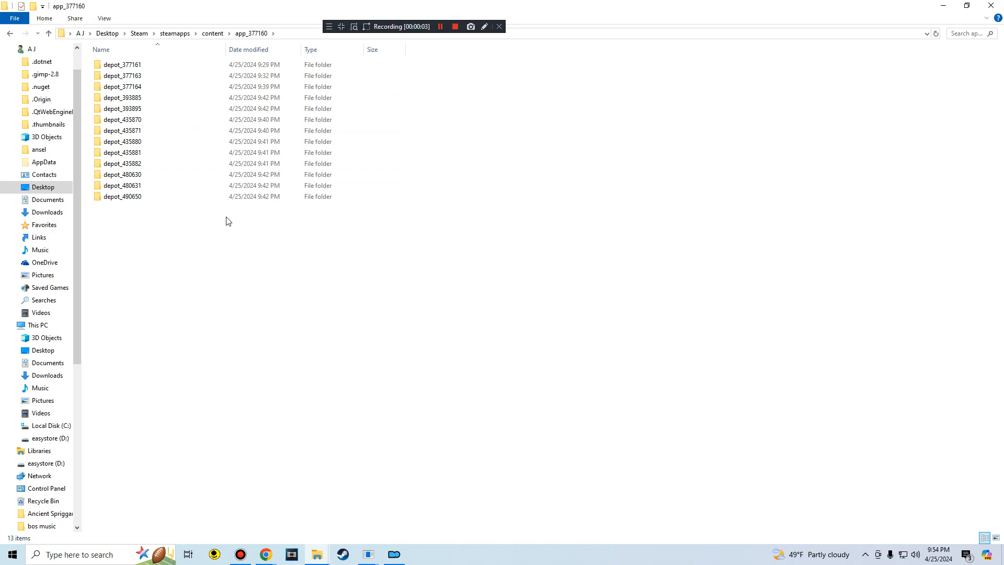
Move depot_377161 and depot_377163 files into Fallout 4, replacing same-named files
click(122, 75)
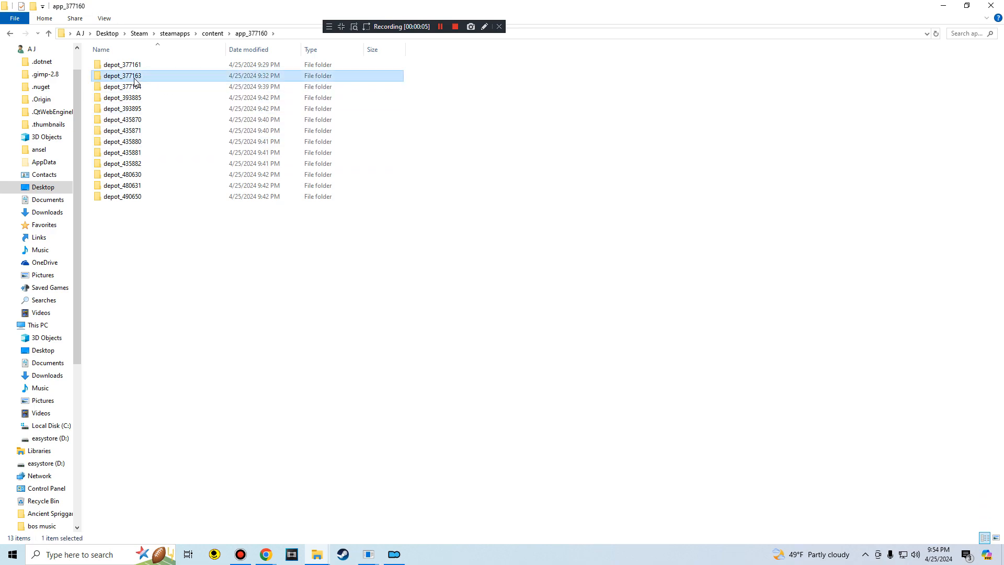
double_click(122, 75)
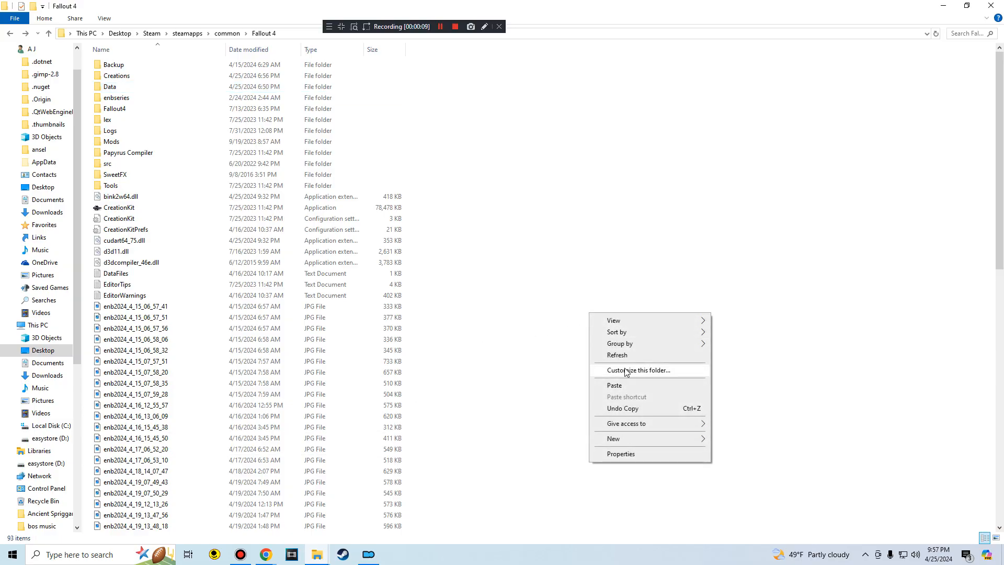
click(613, 385)
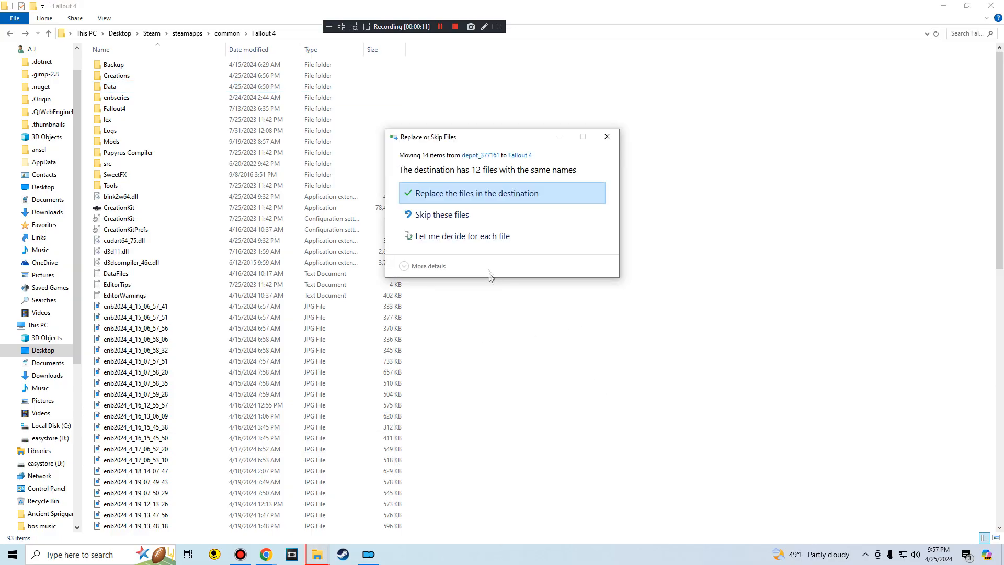
click(476, 193)
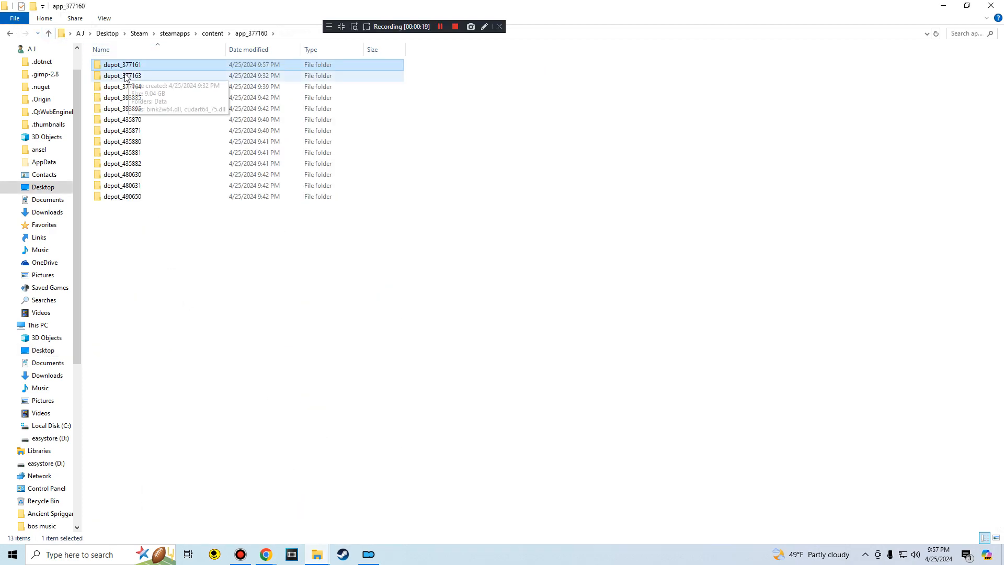
double_click(121, 75)
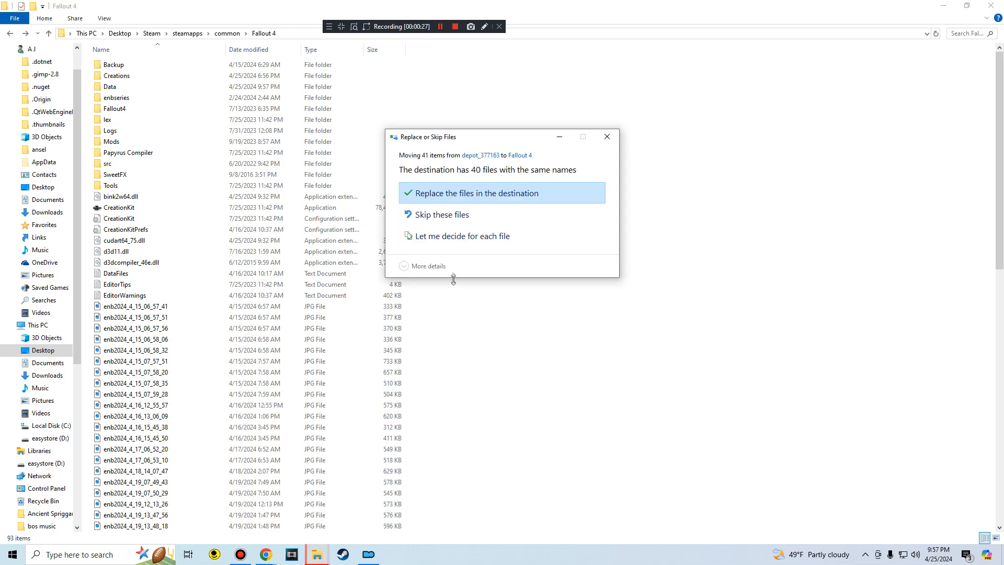
click(475, 193)
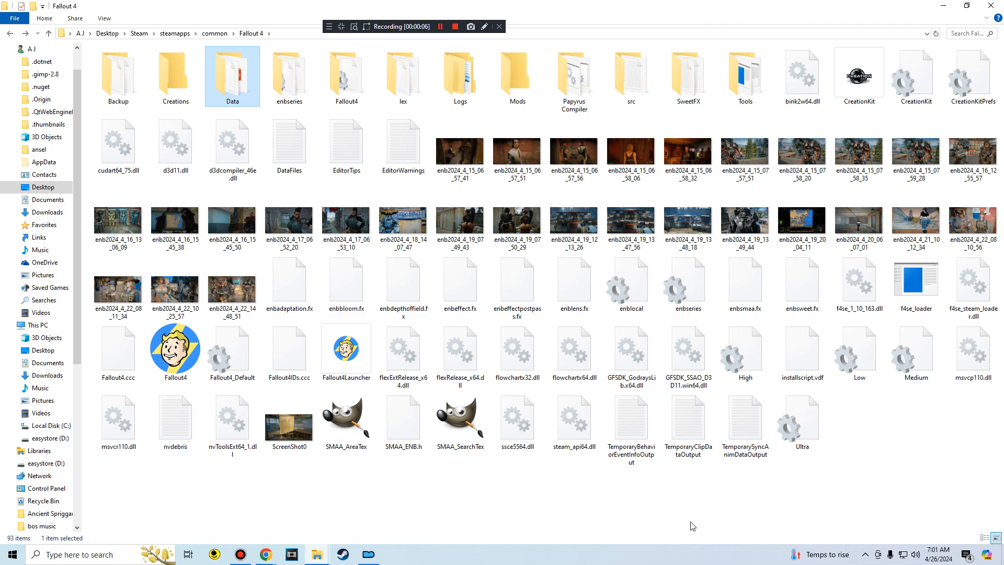
mouse_move(645, 522)
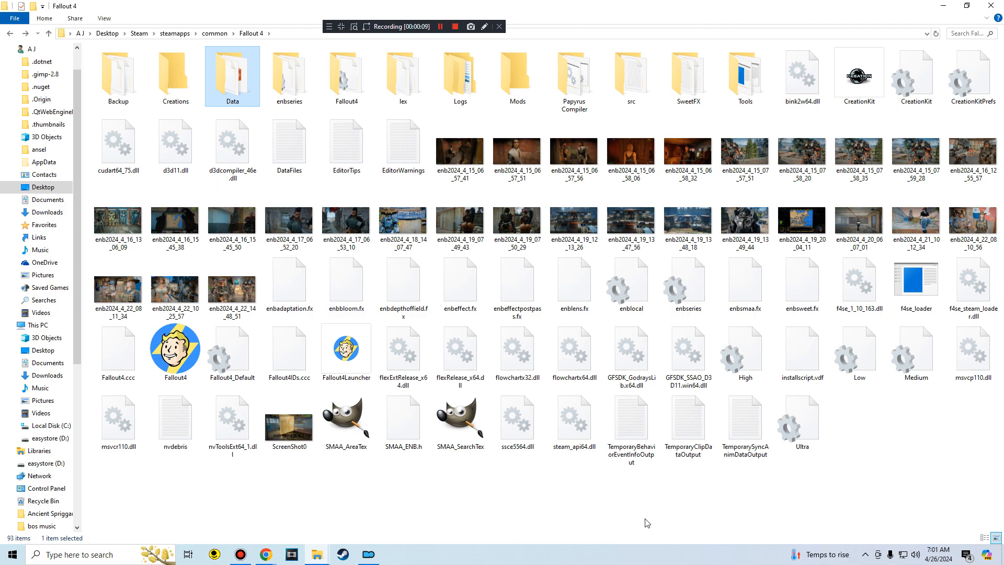
mouse_move(615, 537)
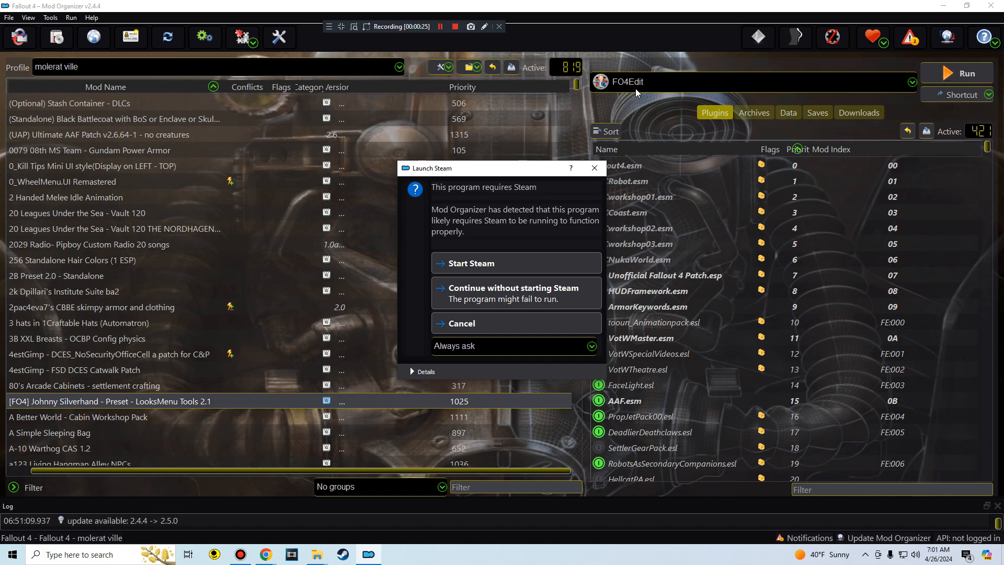
mouse_move(584, 239)
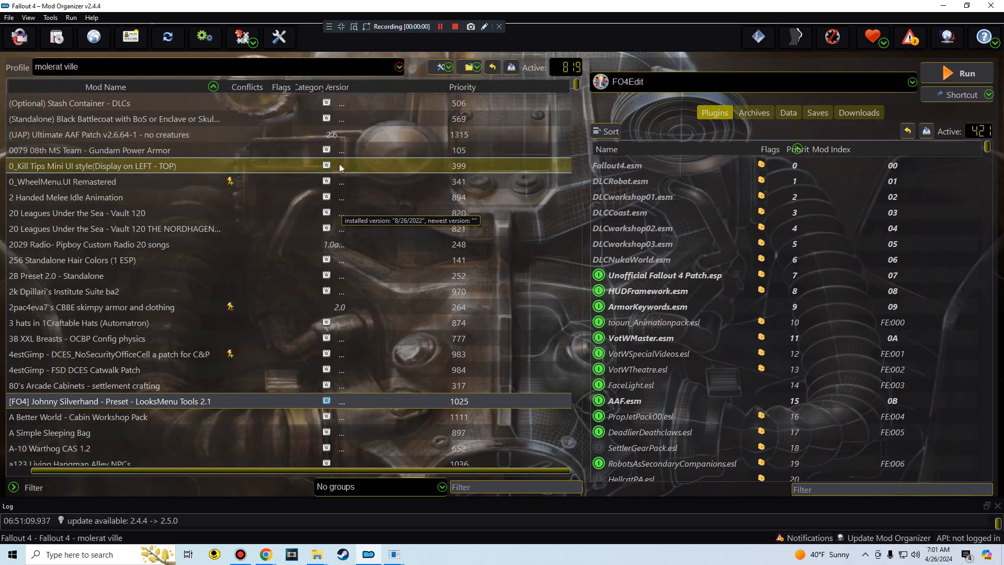
mouse_move(716, 49)
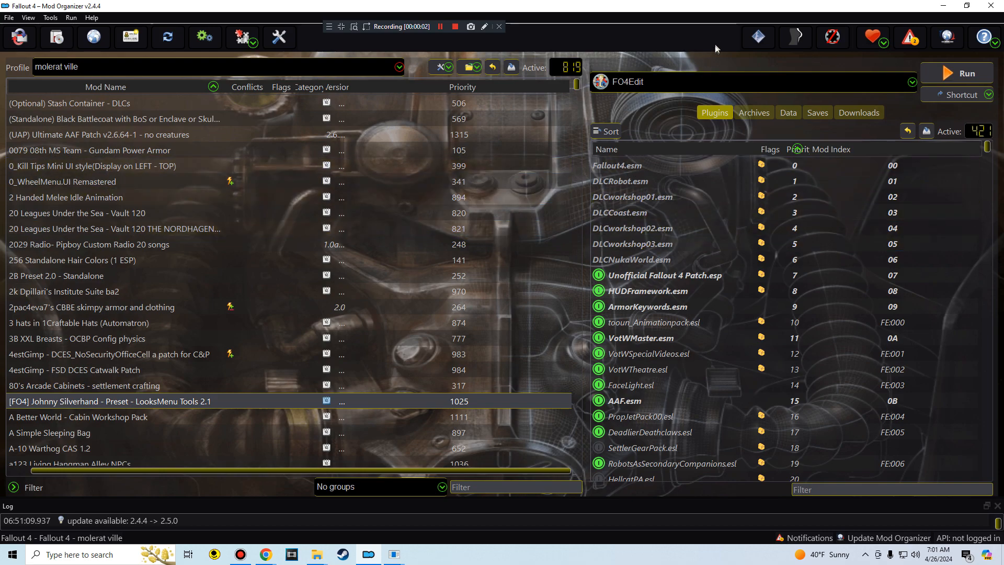
Run the modded Fallout 4 from Mod Organizer 2 and reach in-game
click(964, 73)
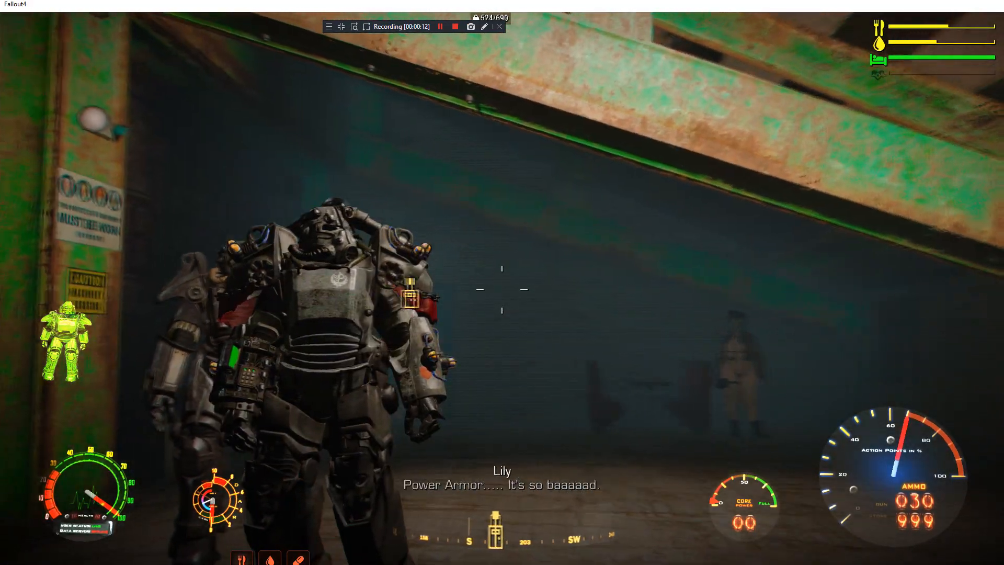
mouse_move(502, 288)
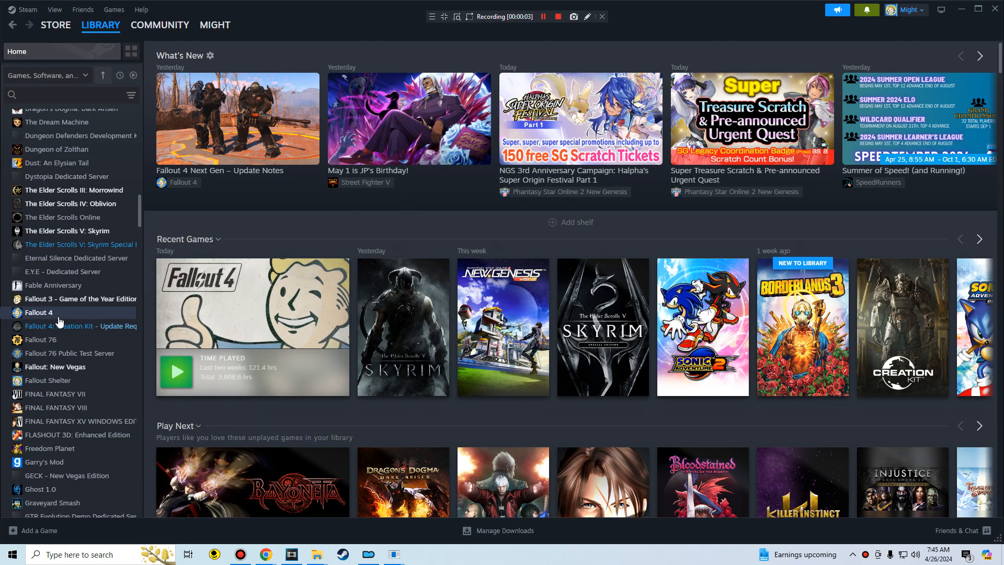
Set Fallout 4's Automatic Updates to 'Only update this game when I launch it'
right_click(38, 313)
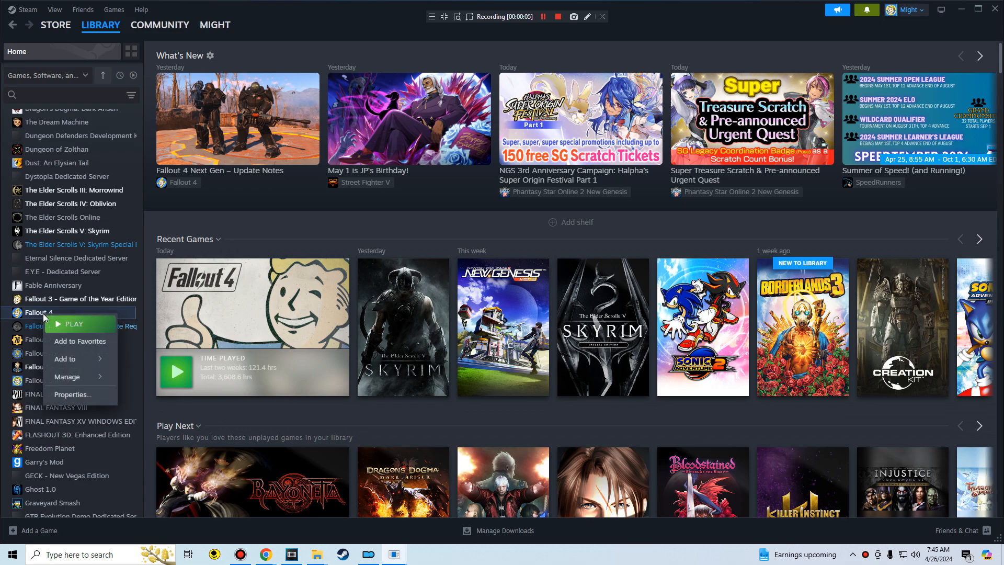
click(72, 394)
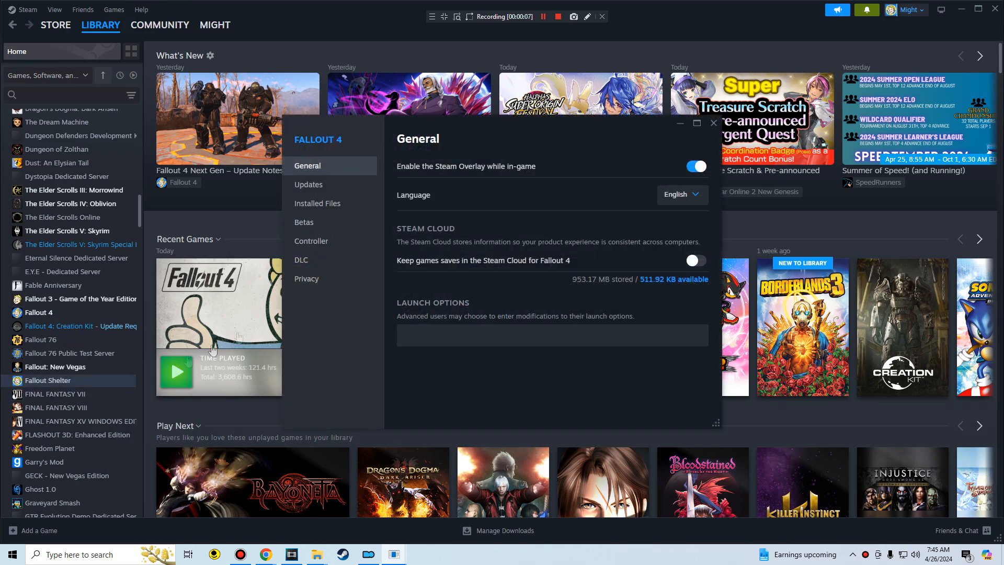
click(308, 185)
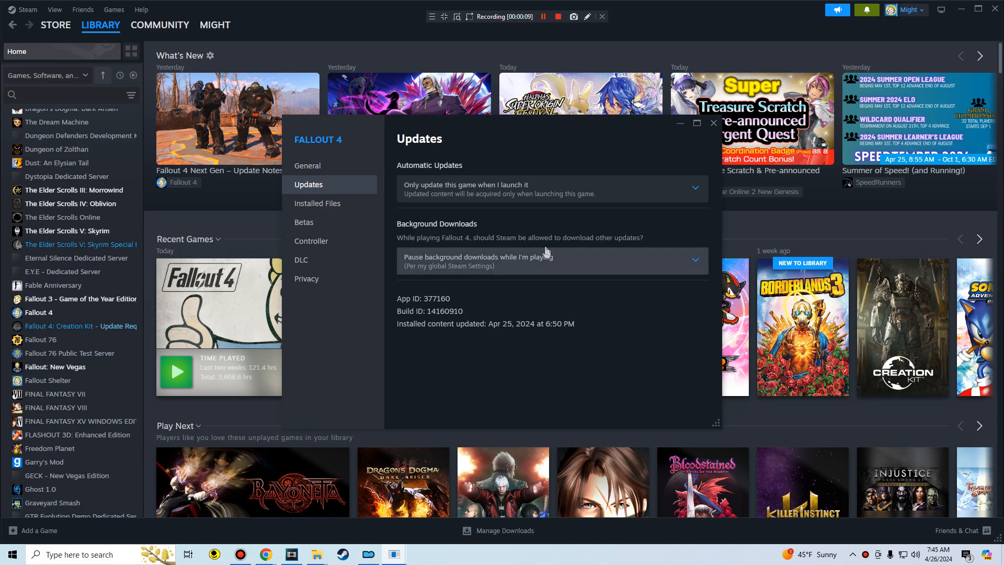
click(551, 188)
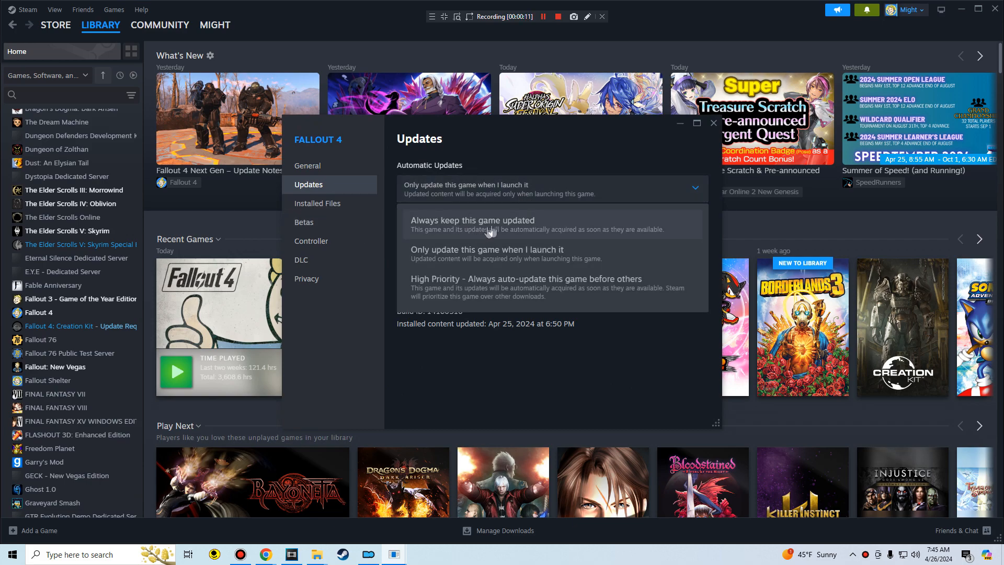
mouse_move(443, 295)
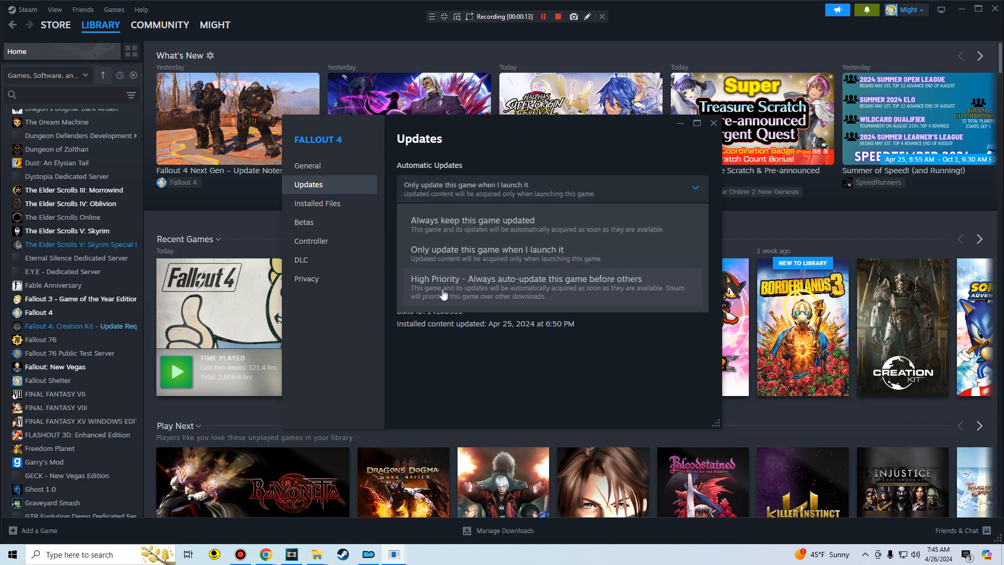
mouse_move(506, 253)
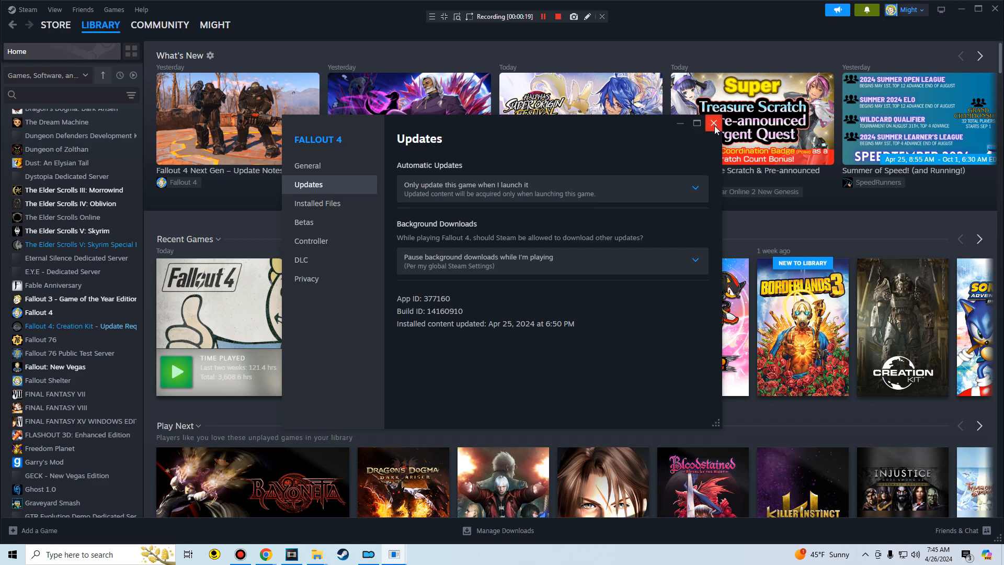
click(713, 123)
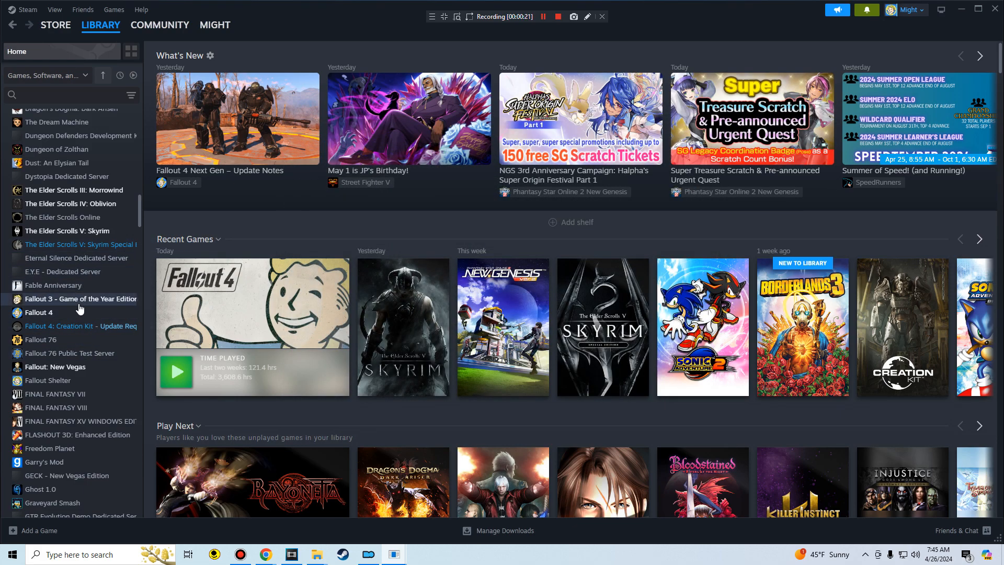
Set Fallout 4: Creation Kit's automatic updates to 'Only update this game when I launch it'
right_click(82, 326)
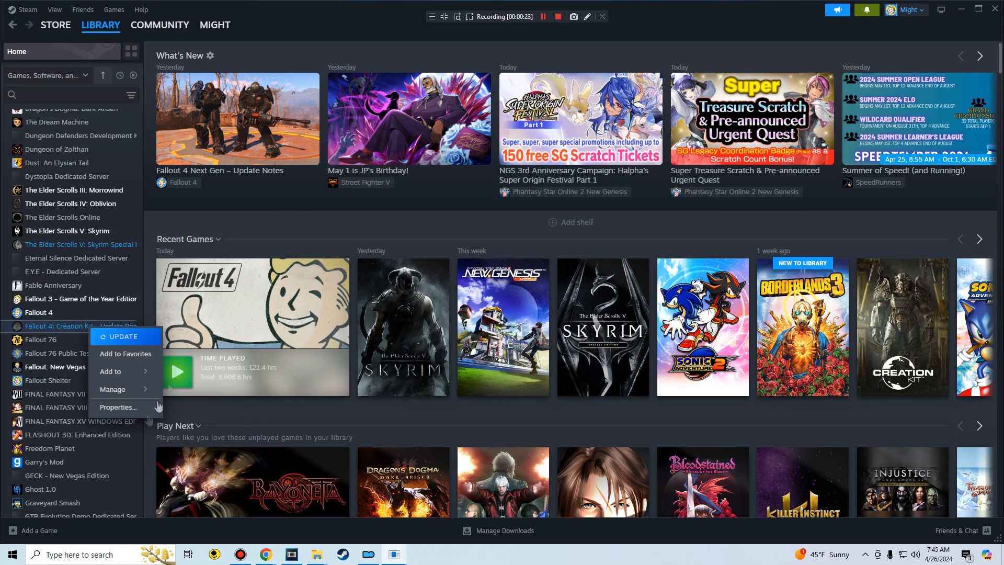
click(117, 407)
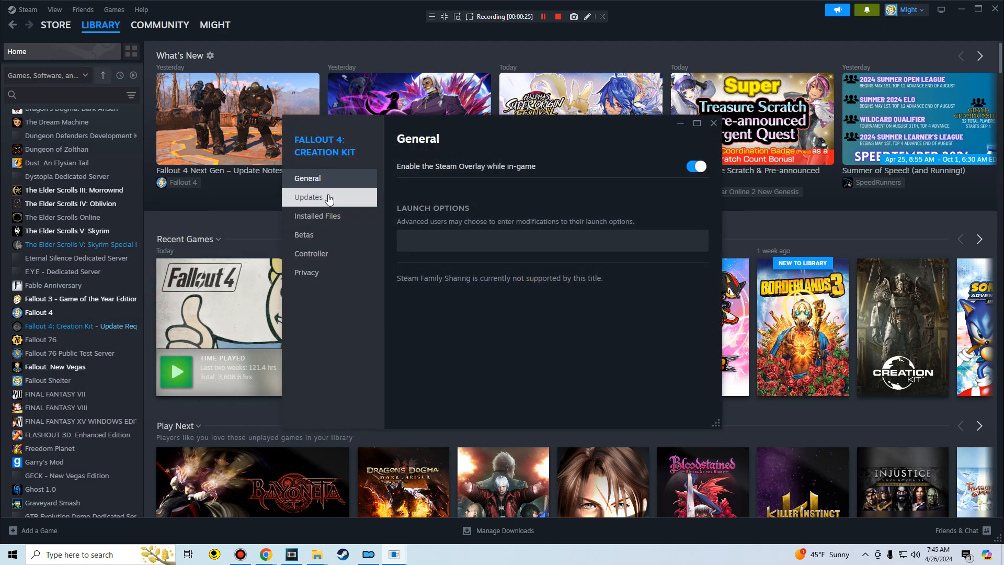
click(308, 196)
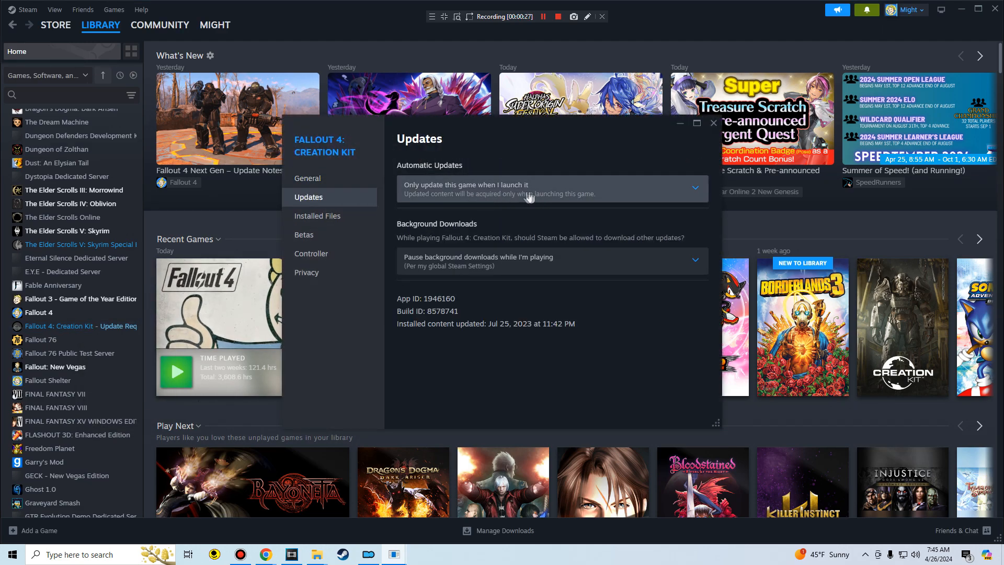
click(712, 123)
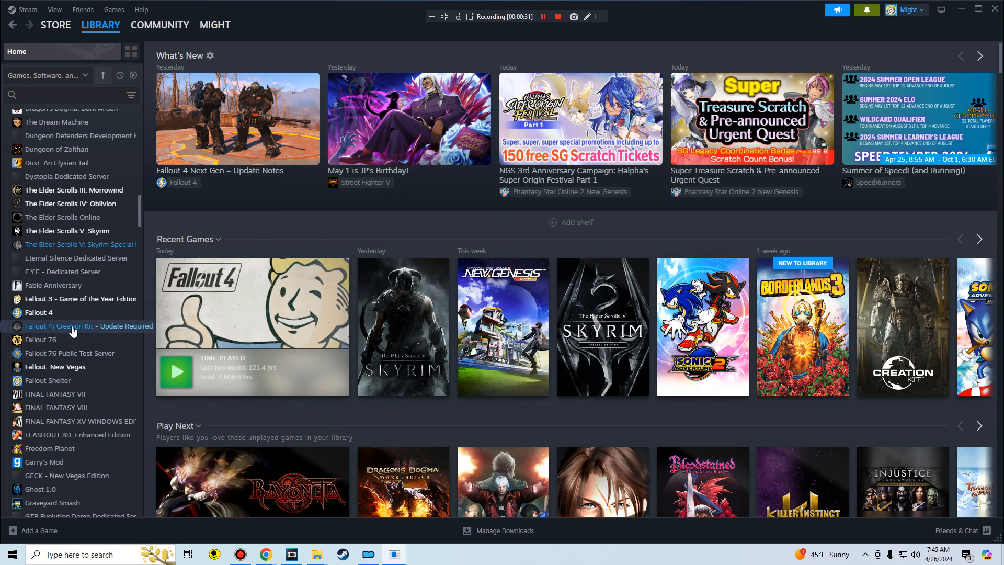
mouse_move(60, 353)
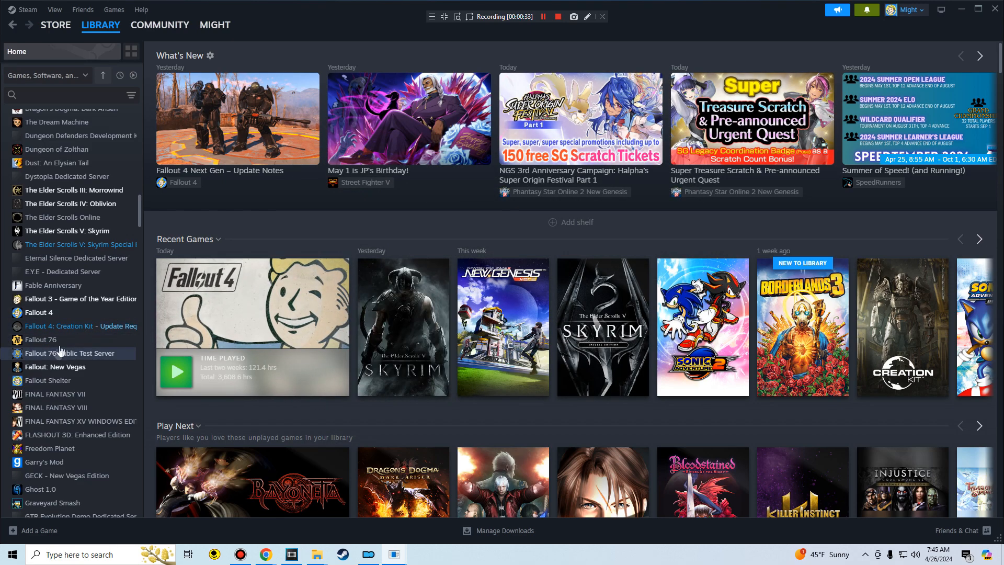
mouse_move(194, 232)
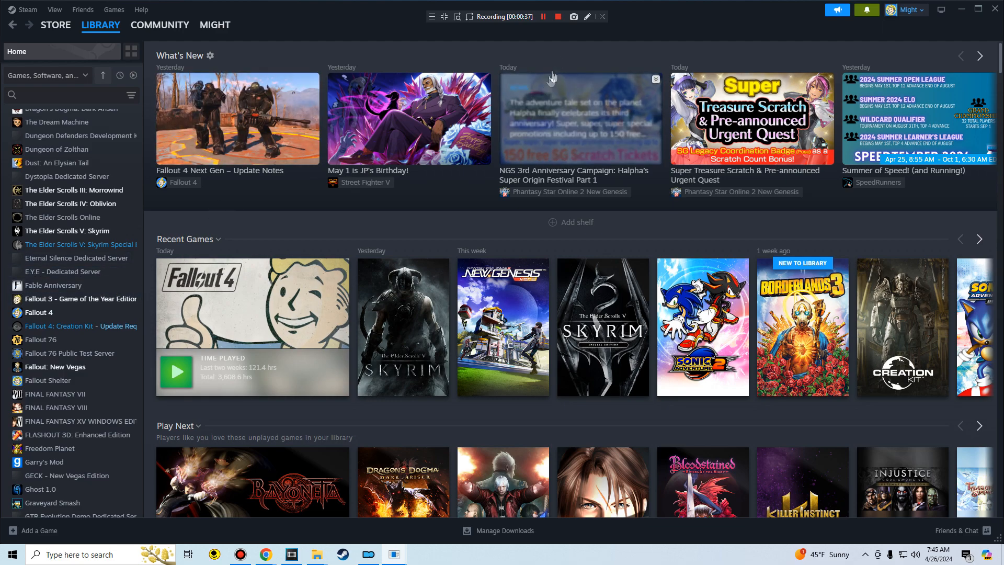
click(558, 16)
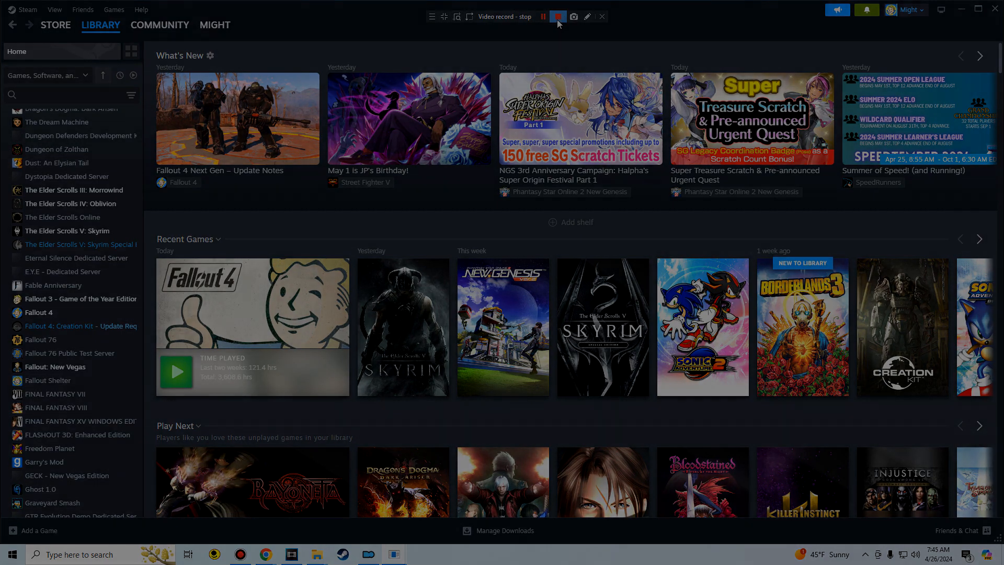